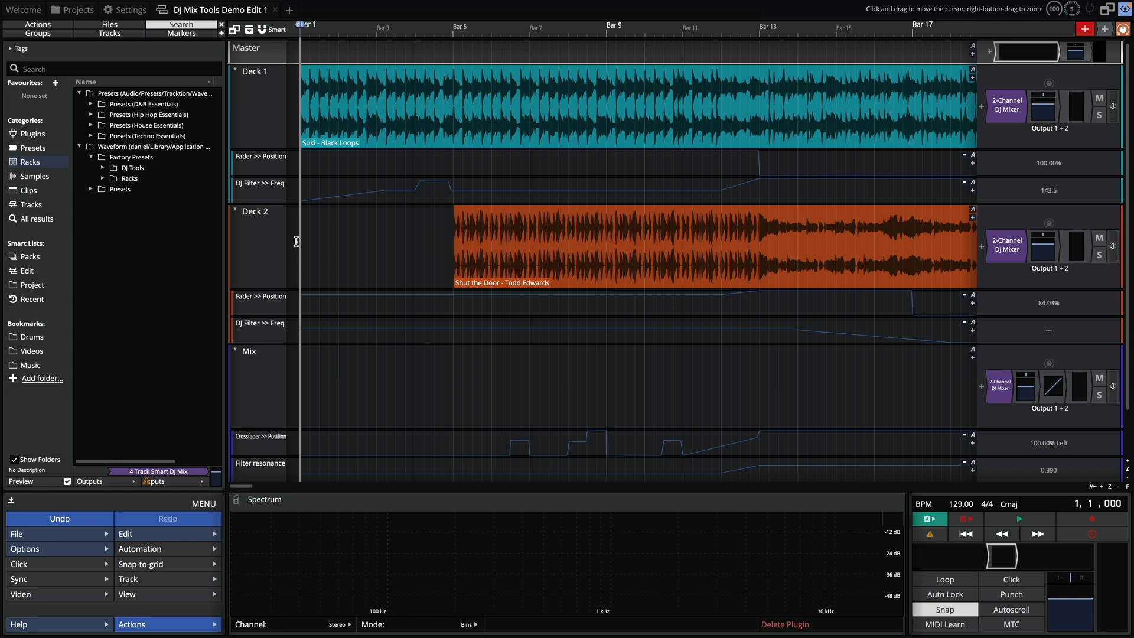
mouse_move(13, 503)
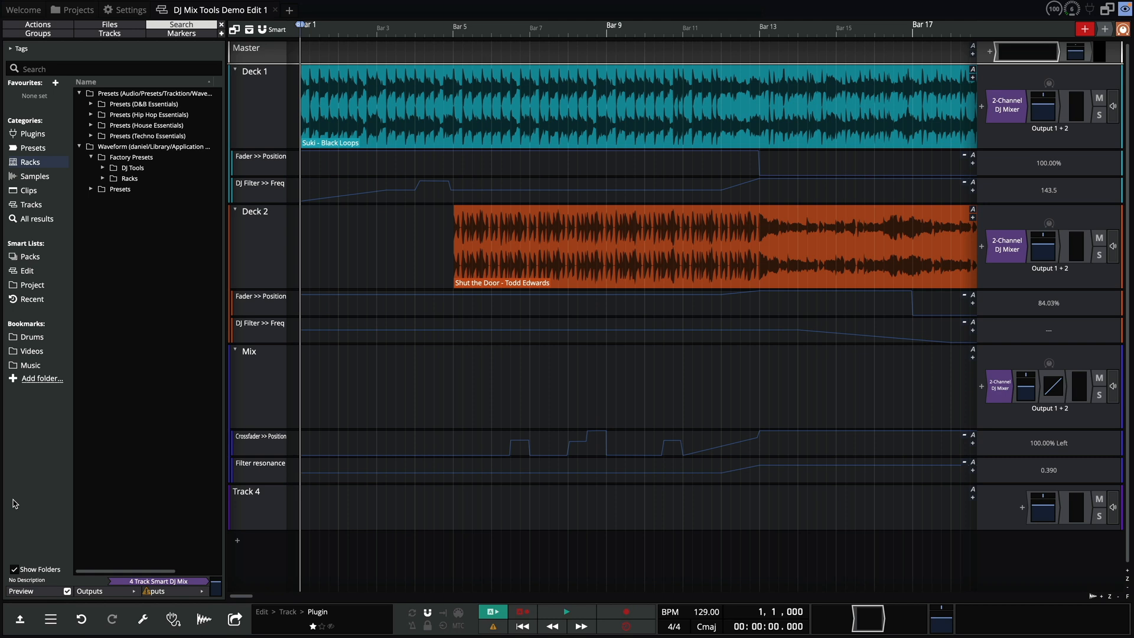
mouse_move(65, 520)
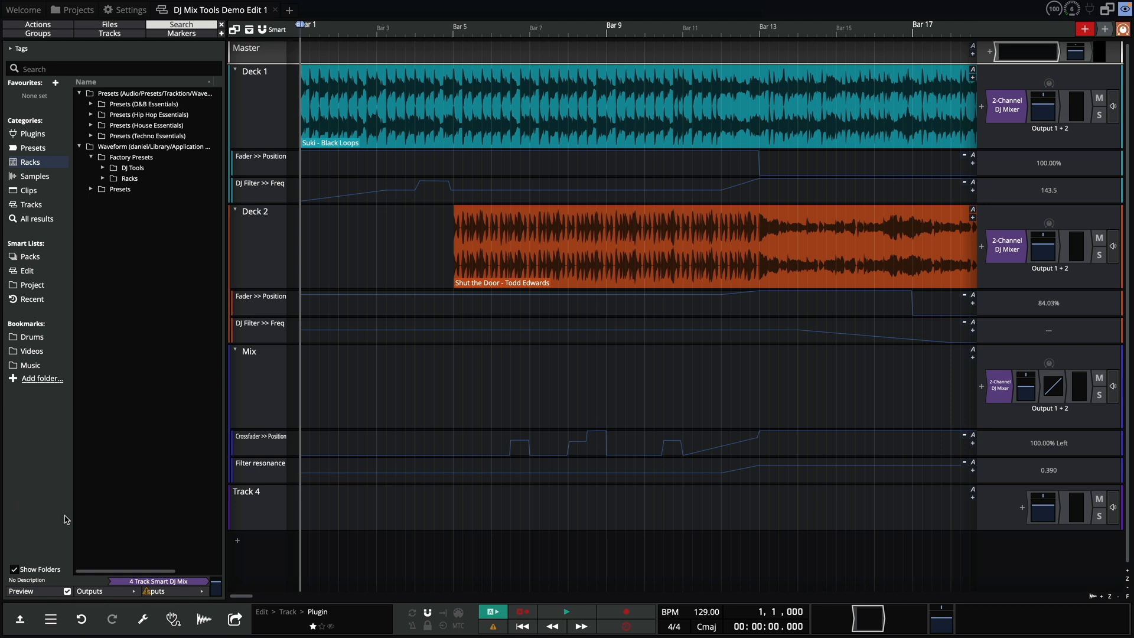
mouse_move(202, 619)
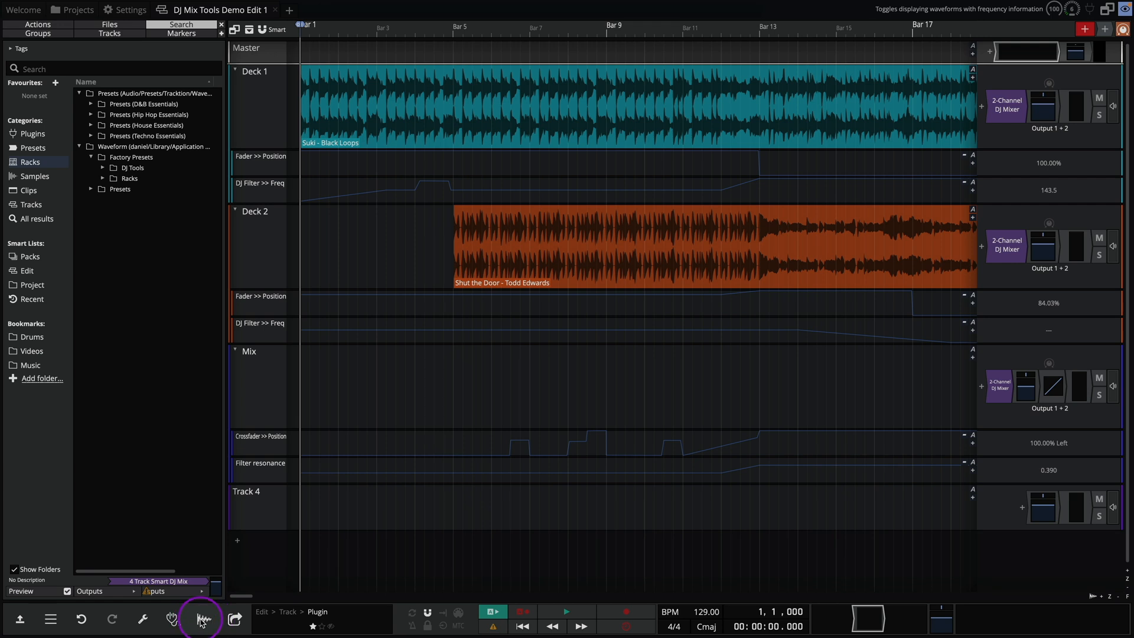
Step: Colour both deck waveforms by frequency content and scroll the arrangement right
click(201, 620)
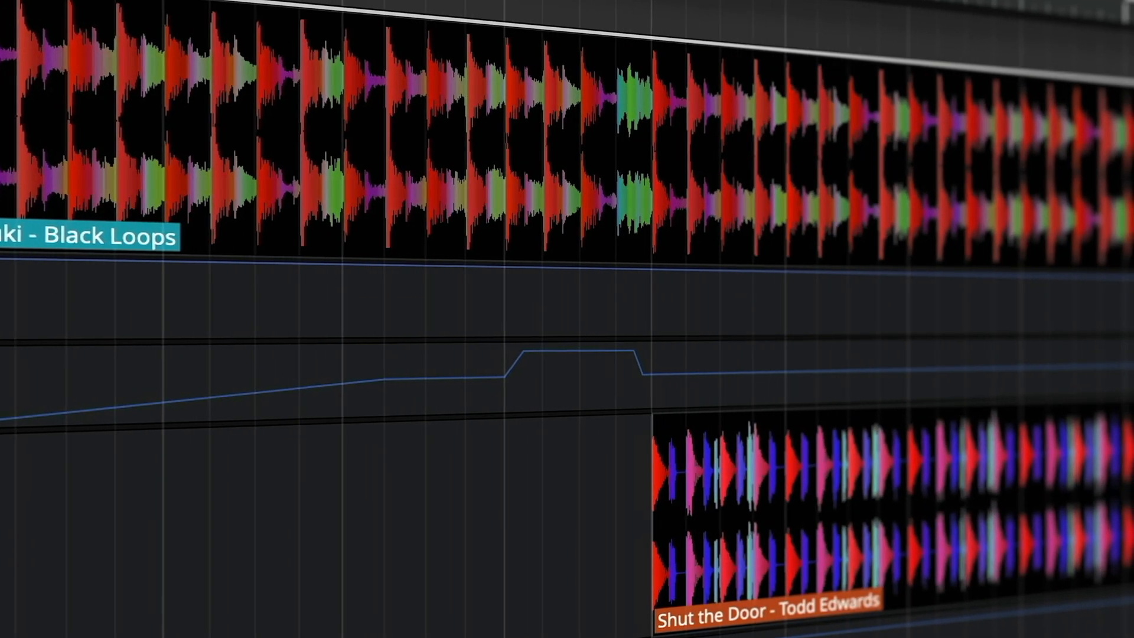
scroll(right, 3)
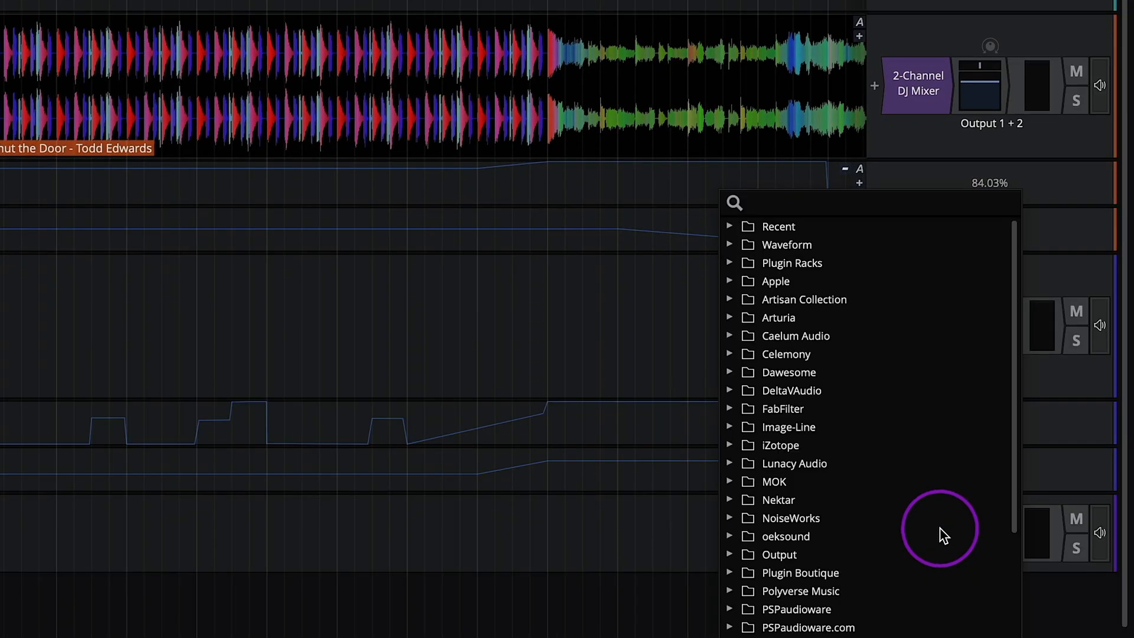
Step: Dismiss the plugin chooser and expand the DJ Tools factory presets in the Racks browser
click(730, 263)
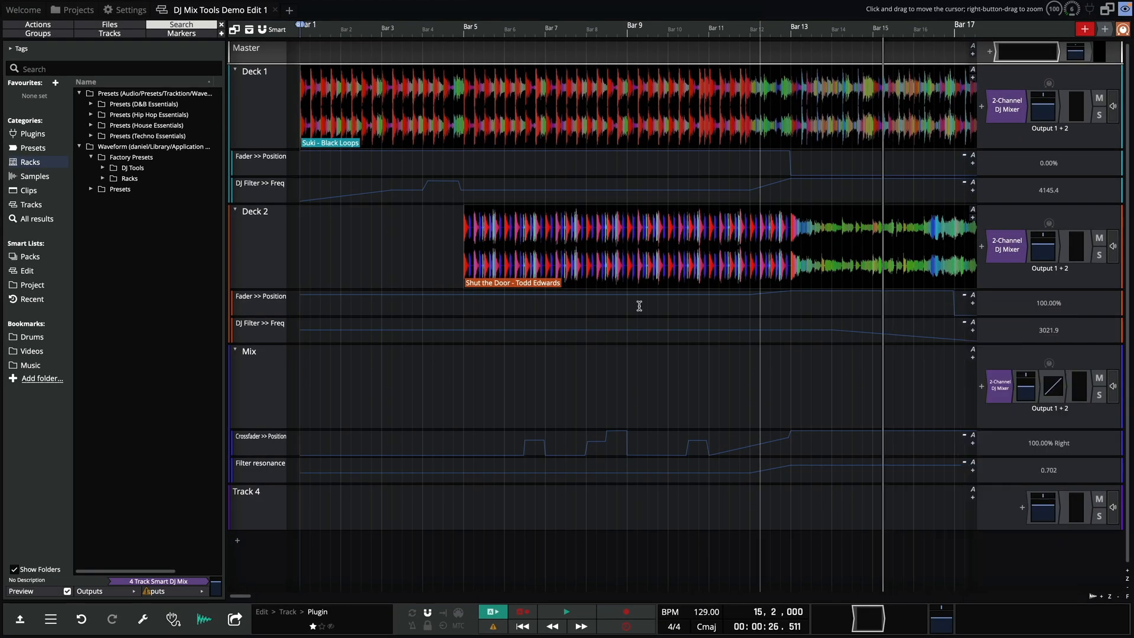
click(103, 167)
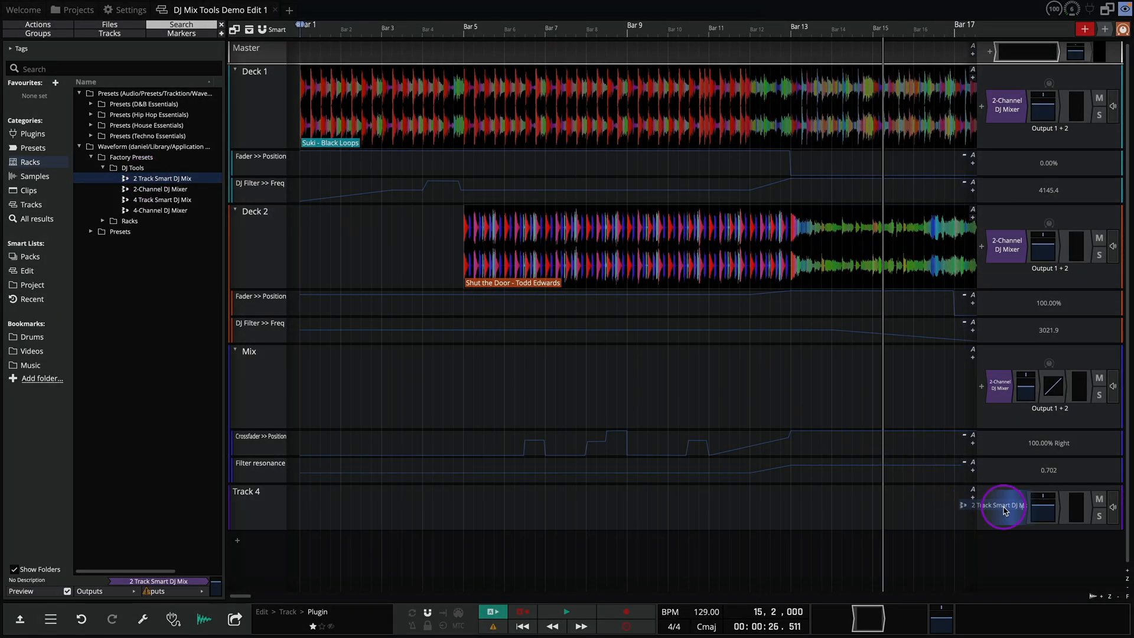
click(1004, 504)
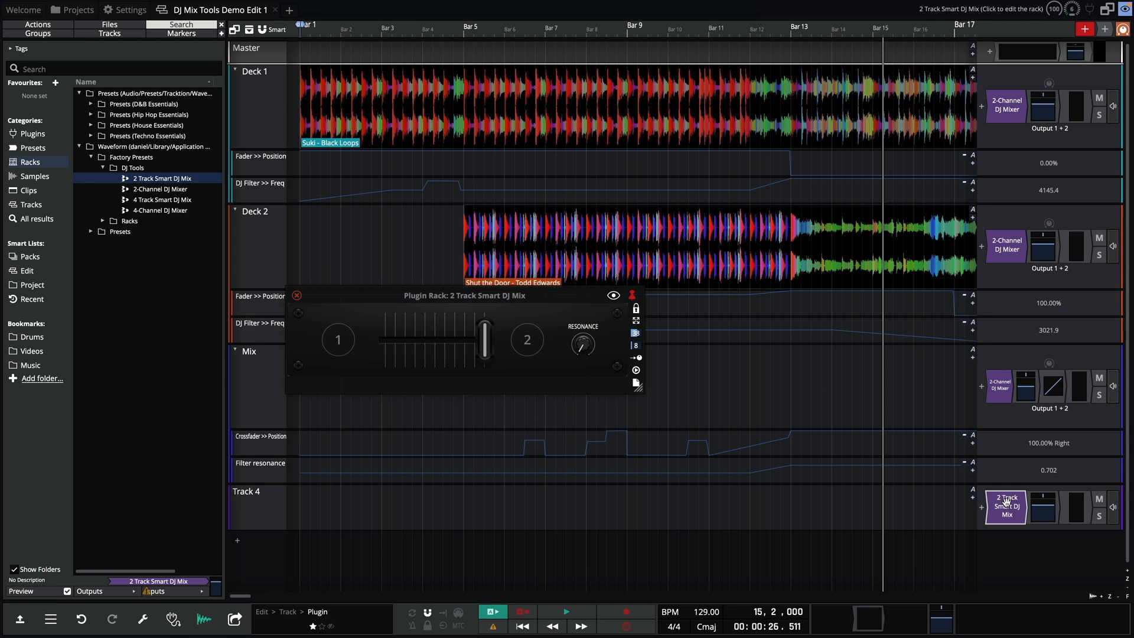
click(613, 295)
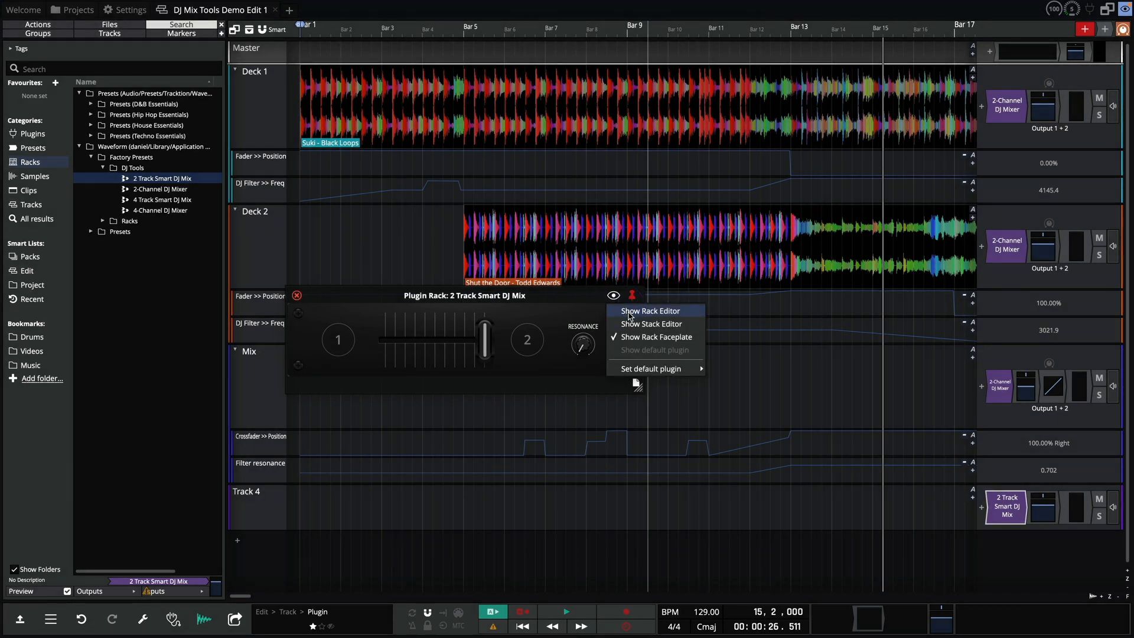
click(649, 311)
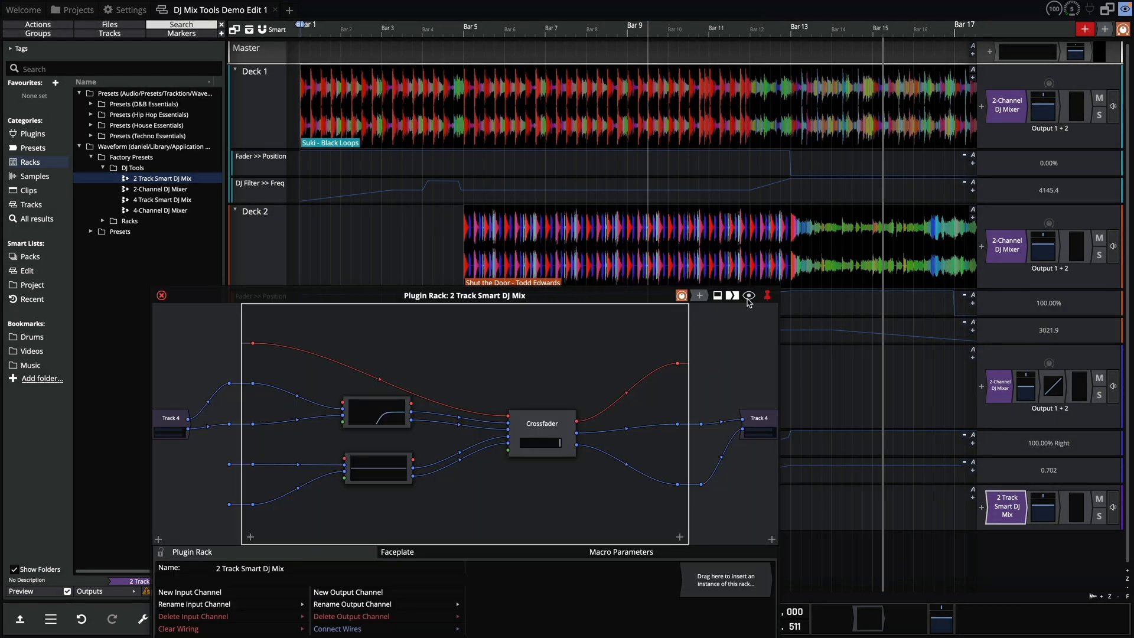
mouse_move(541, 423)
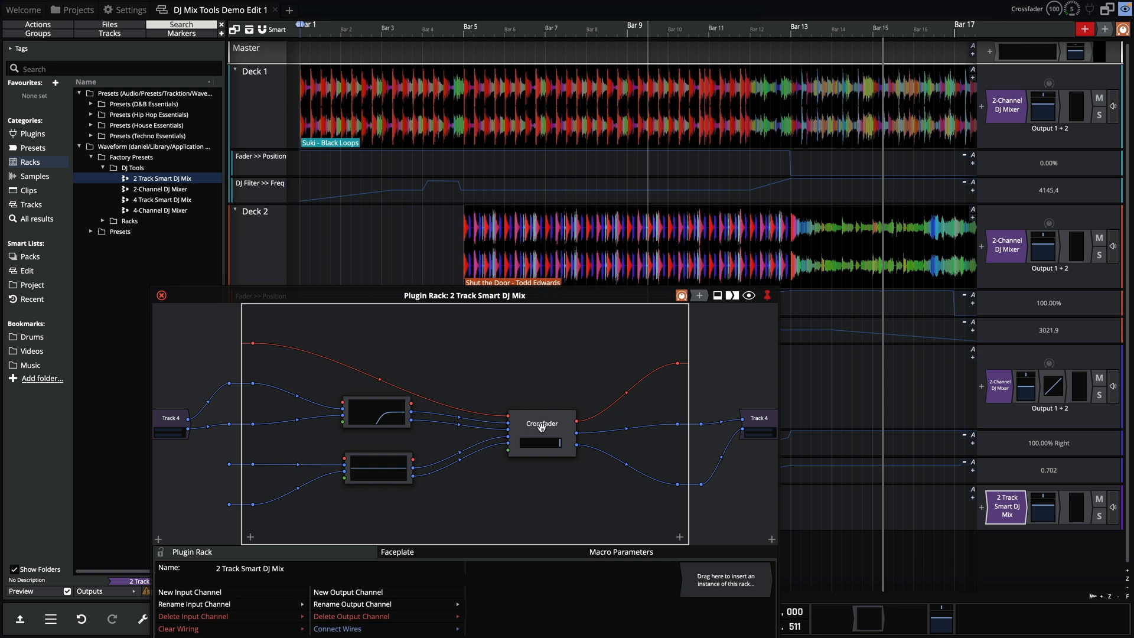
click(541, 434)
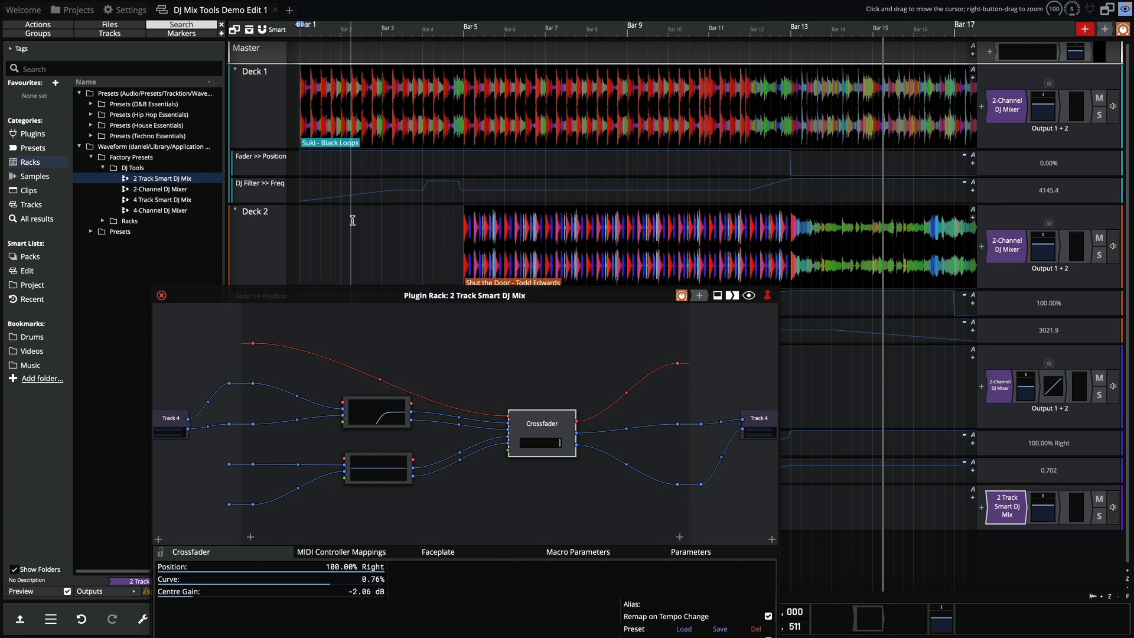
click(749, 295)
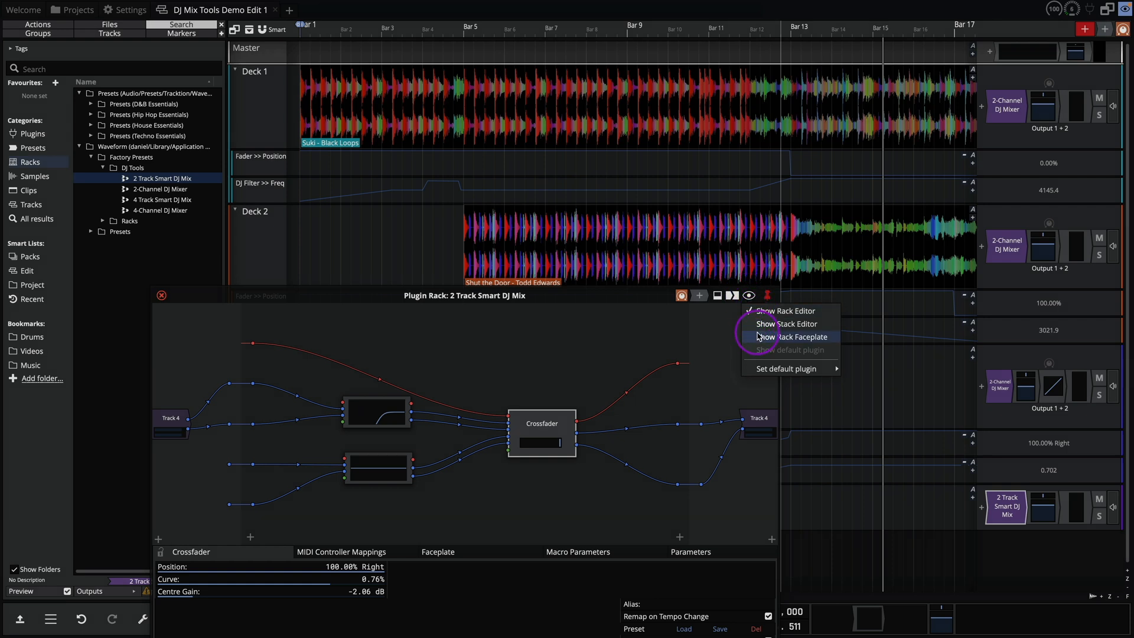
click(791, 336)
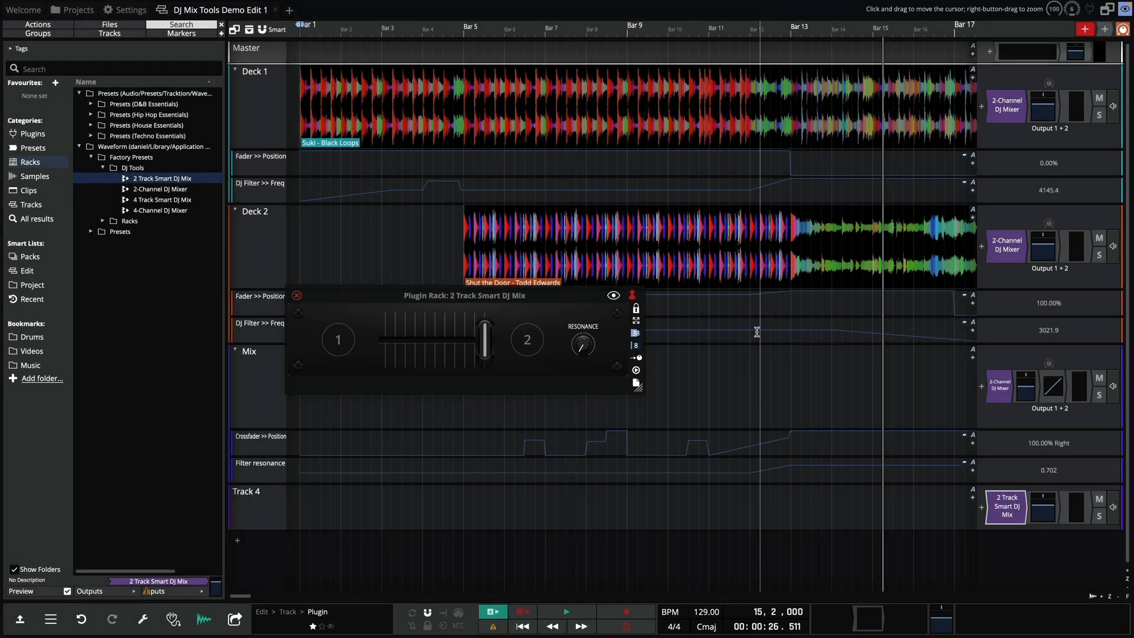
mouse_move(512, 327)
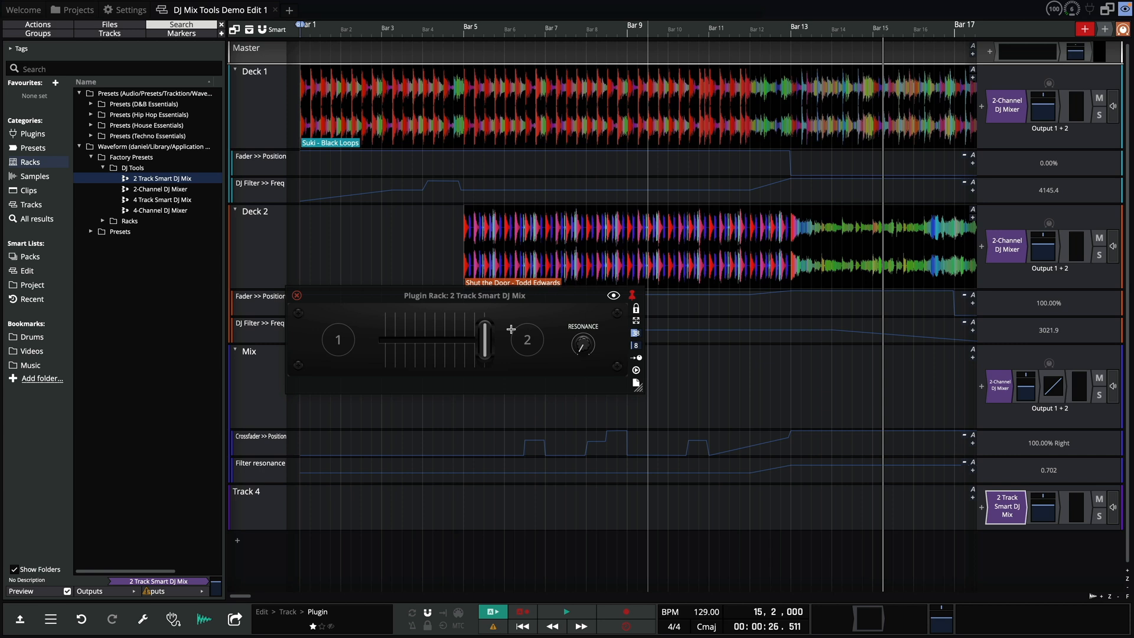
drag(485, 339, 399, 339)
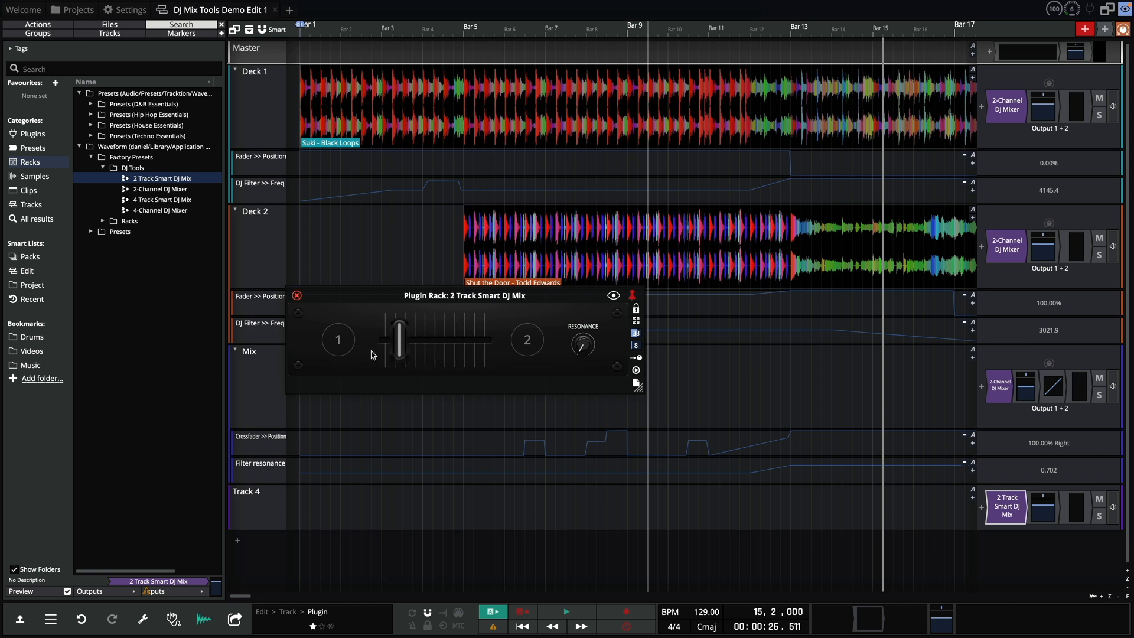
drag(398, 340, 484, 340)
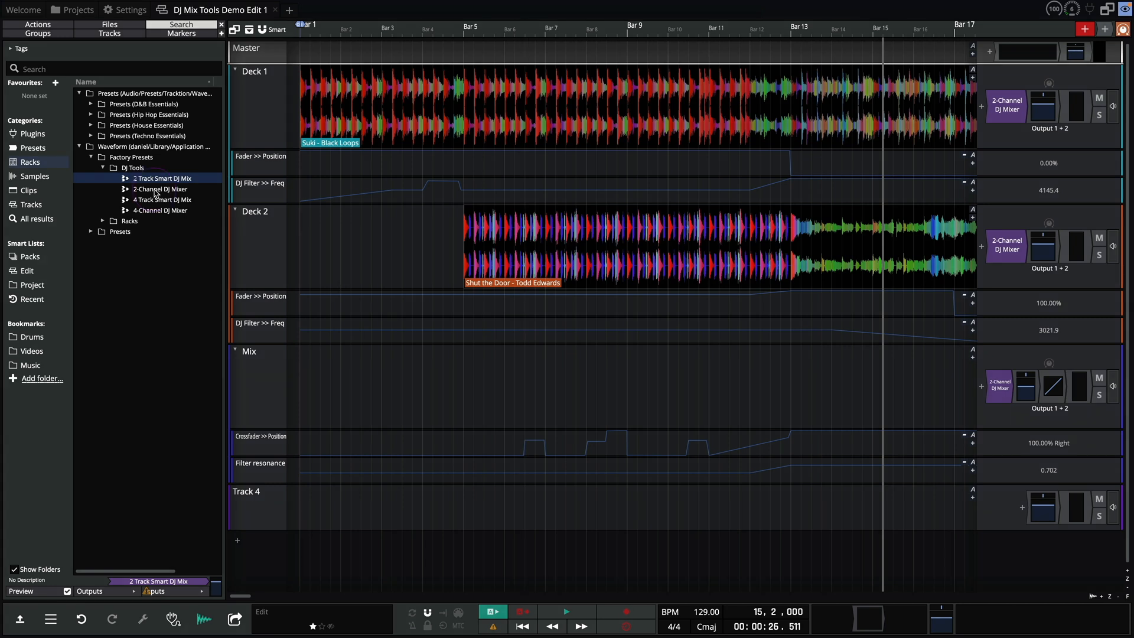
Step: Place the 2-Channel DJ Mixer rack on Track 4, view its faceplate and close it
drag(160, 189, 1007, 501)
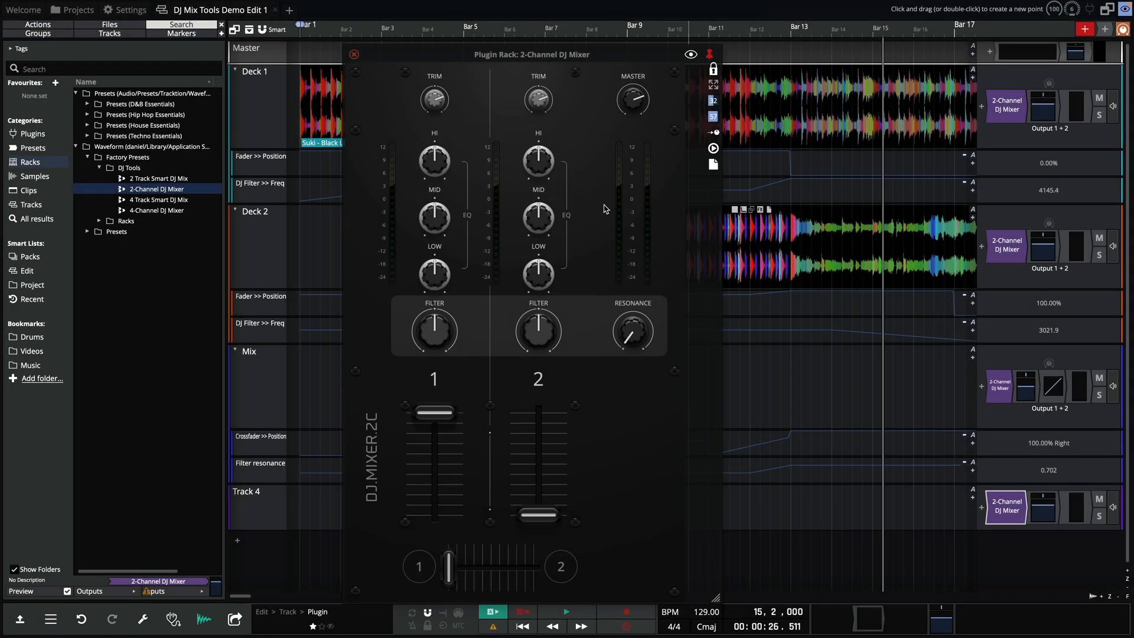
click(353, 55)
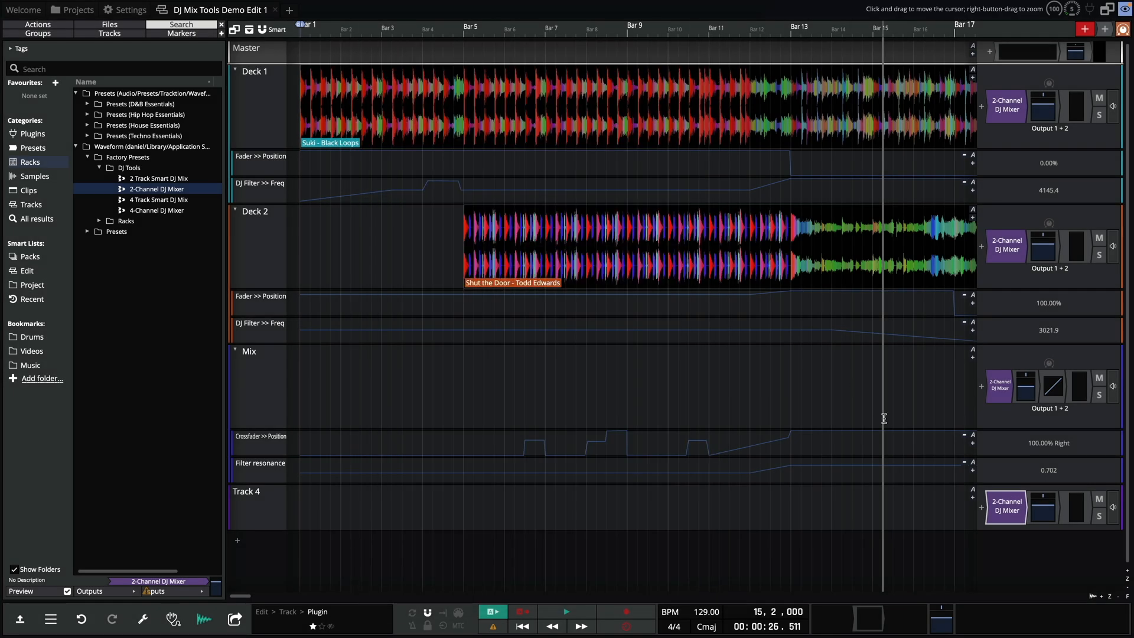
right_click(1005, 246)
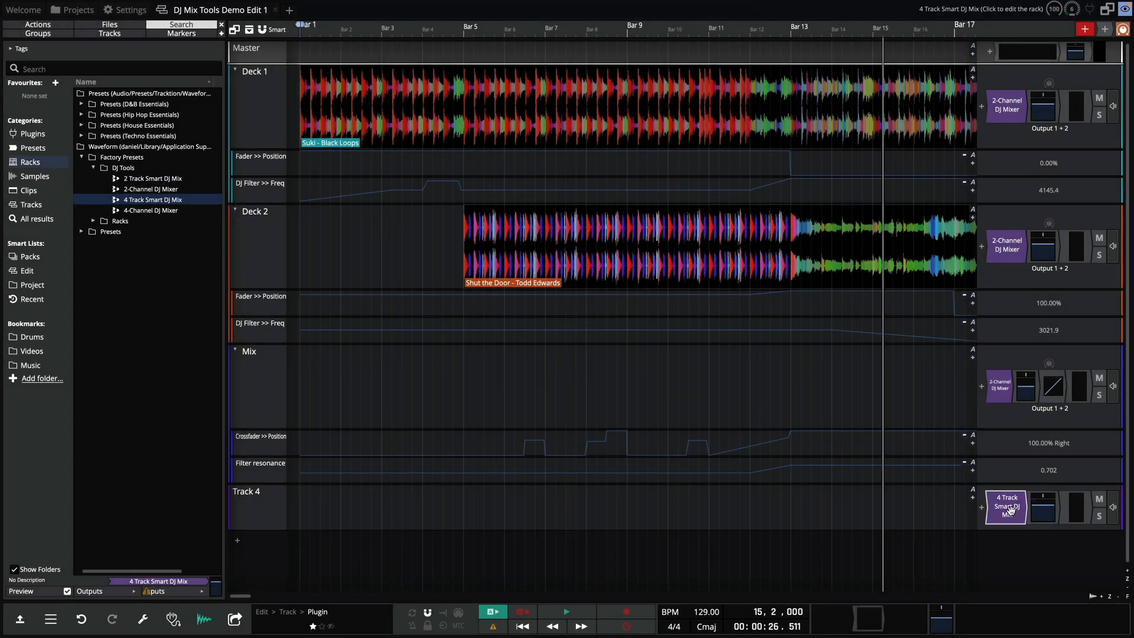
Step: Open the 4 Track Smart DJ Mix rack, then the 4-Channel DJ Mixer faceplate on Track 4
click(1005, 506)
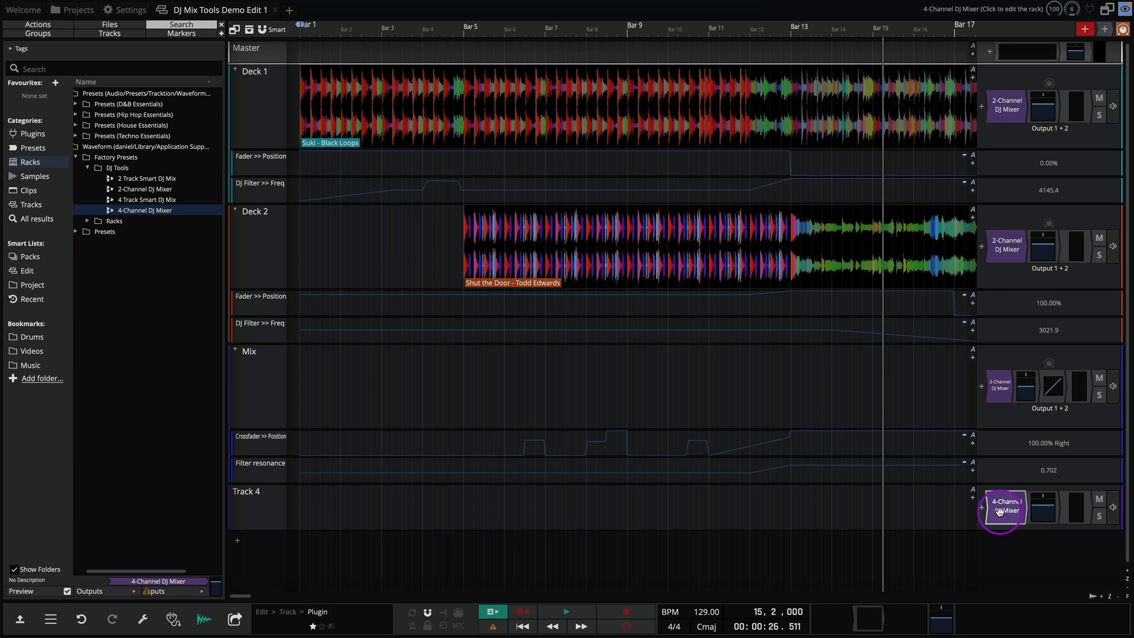
click(1001, 507)
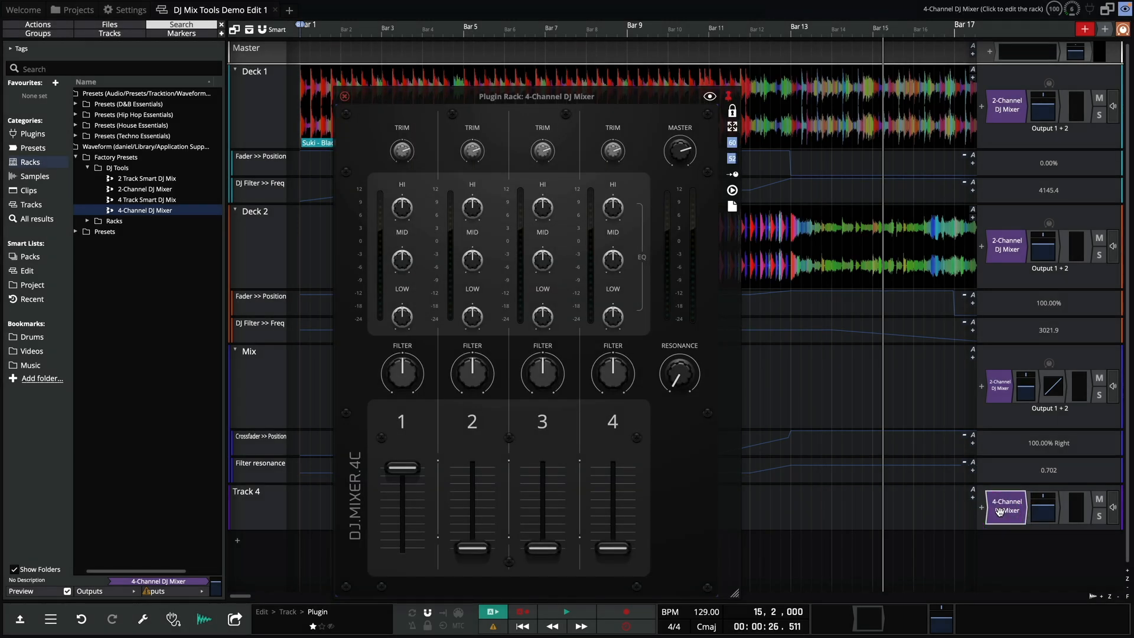
mouse_move(998, 512)
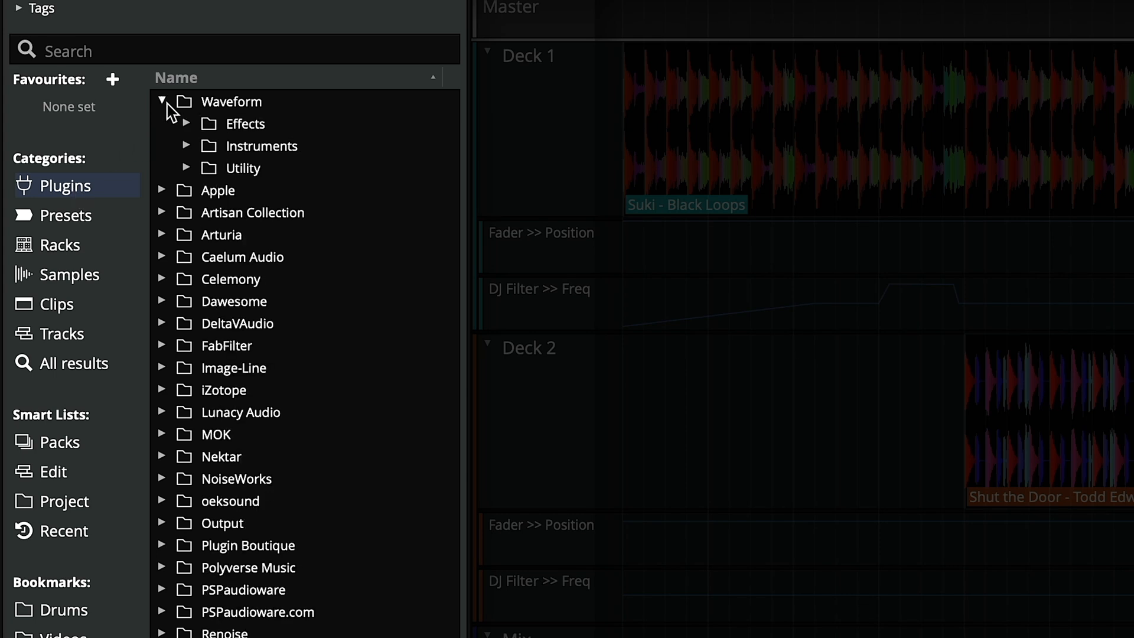
Step: Expand the built-in effects list and inspect the mixer's Crossfader and Fader parameters in its wiring view
click(186, 124)
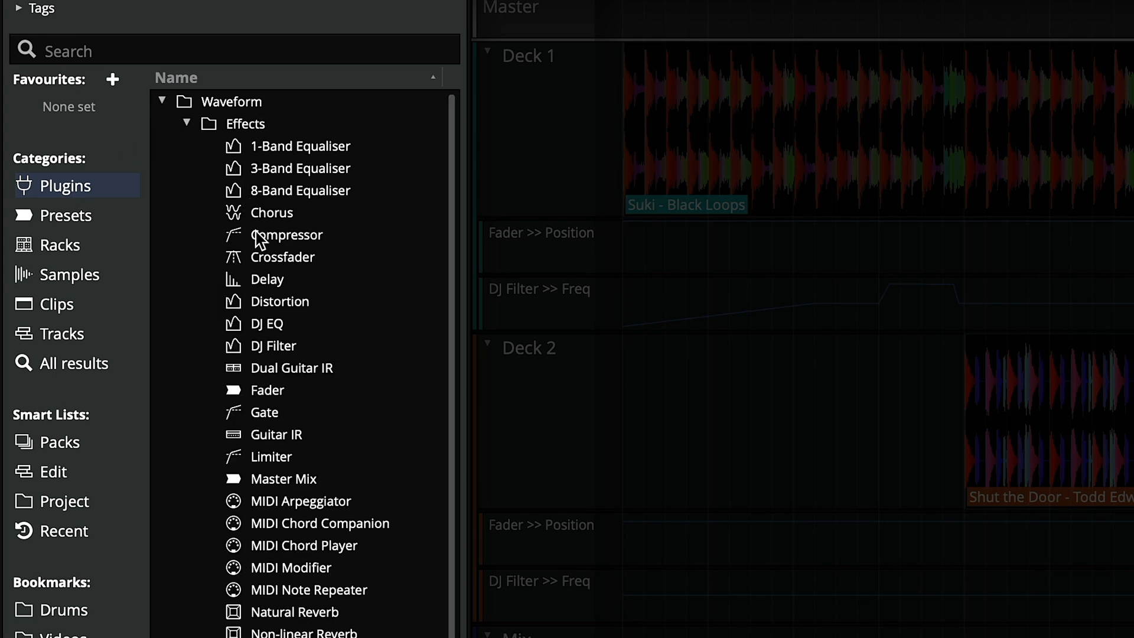
mouse_move(253, 390)
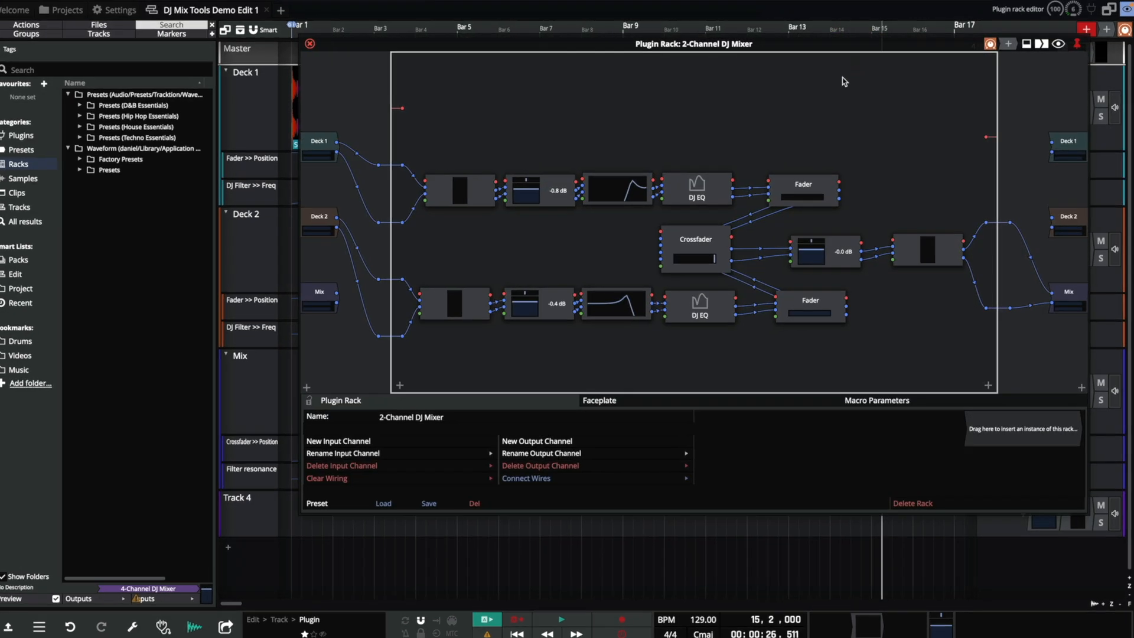
double_click(693, 249)
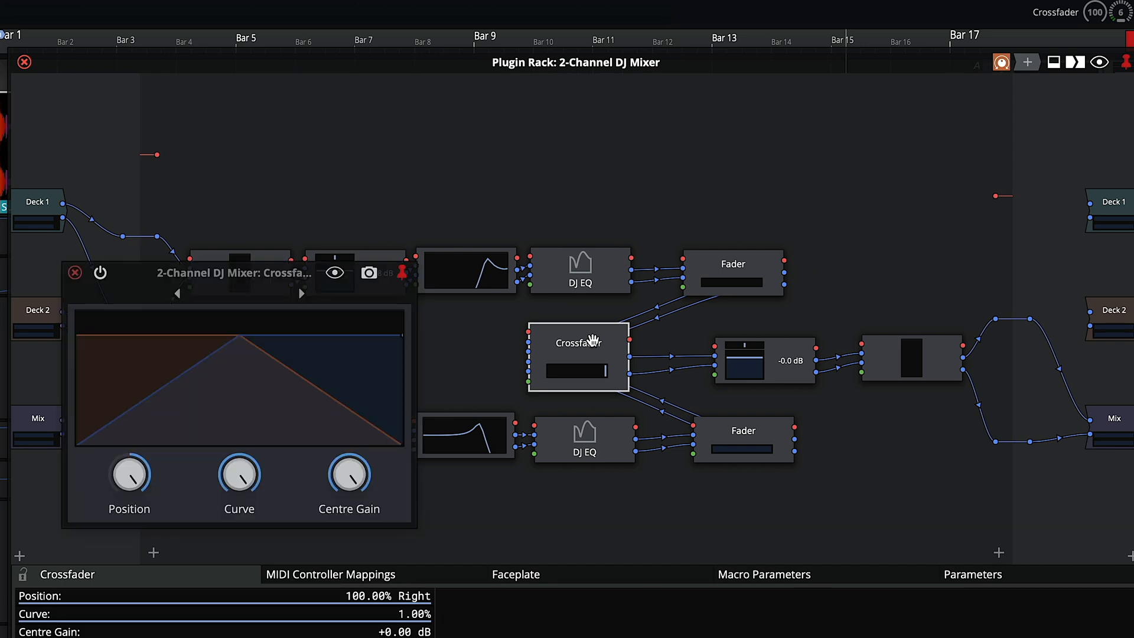
click(72, 273)
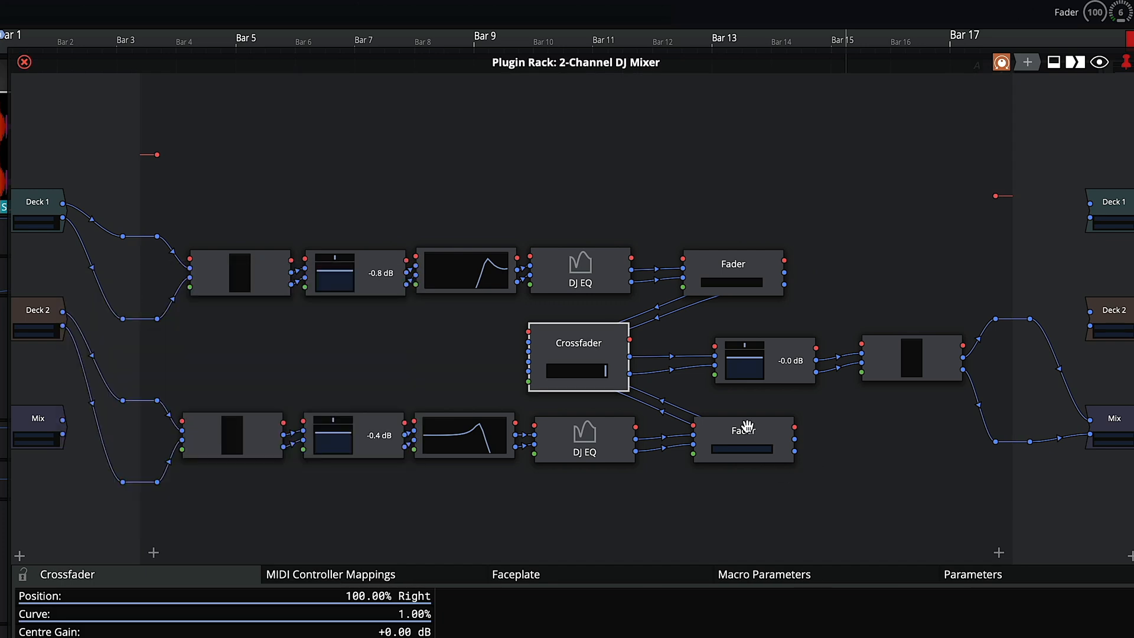
click(743, 440)
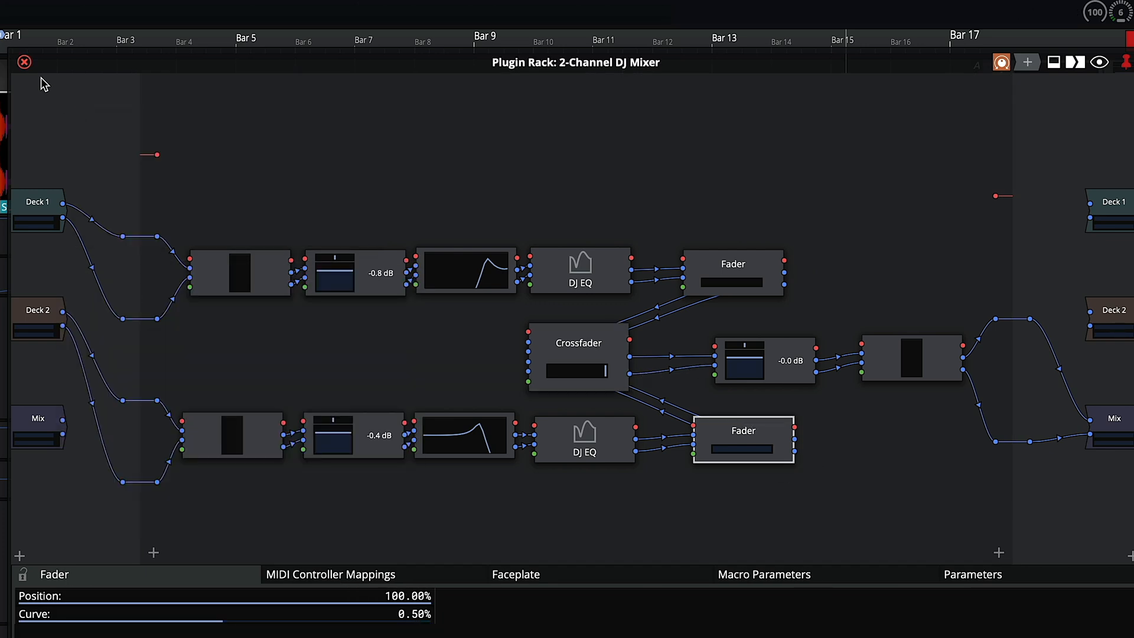
click(23, 61)
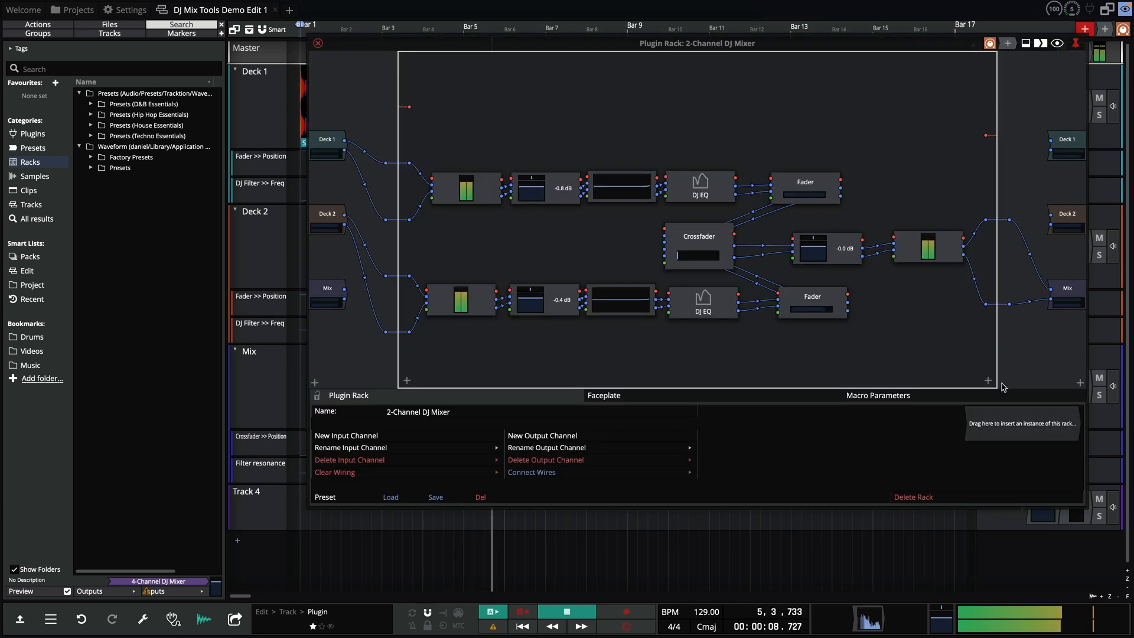
click(1056, 44)
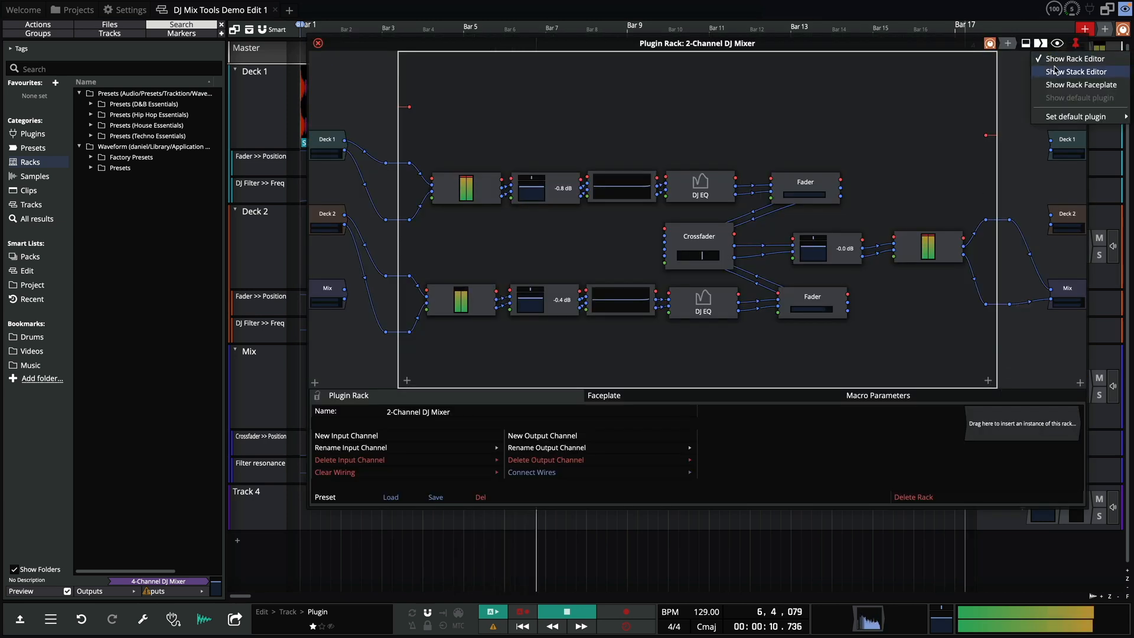
click(1081, 84)
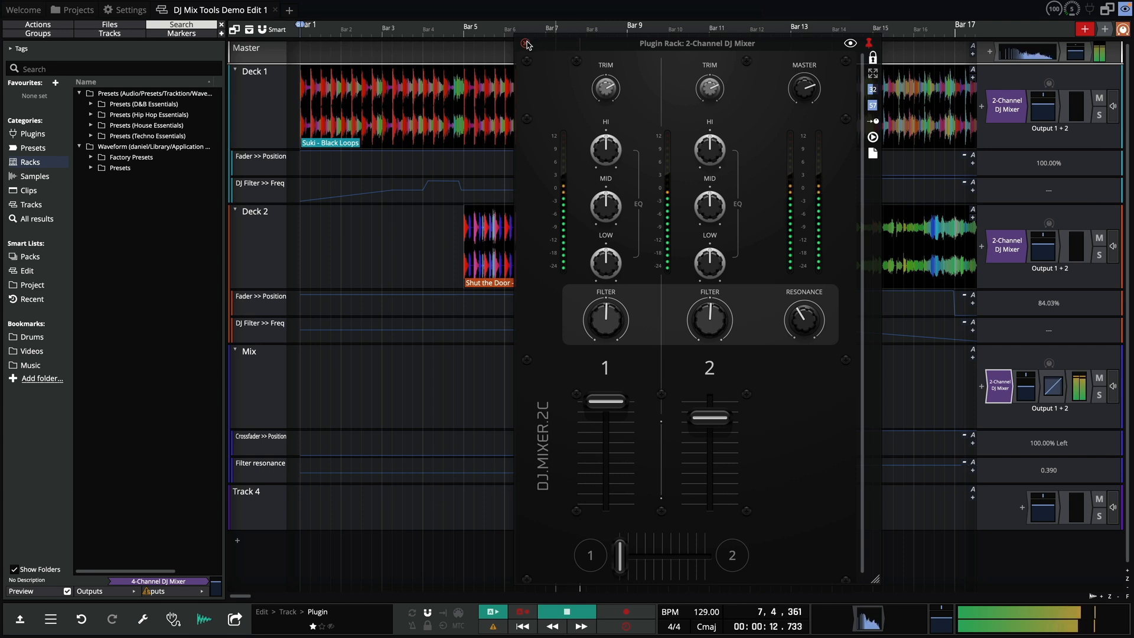
drag(617, 556, 705, 555)
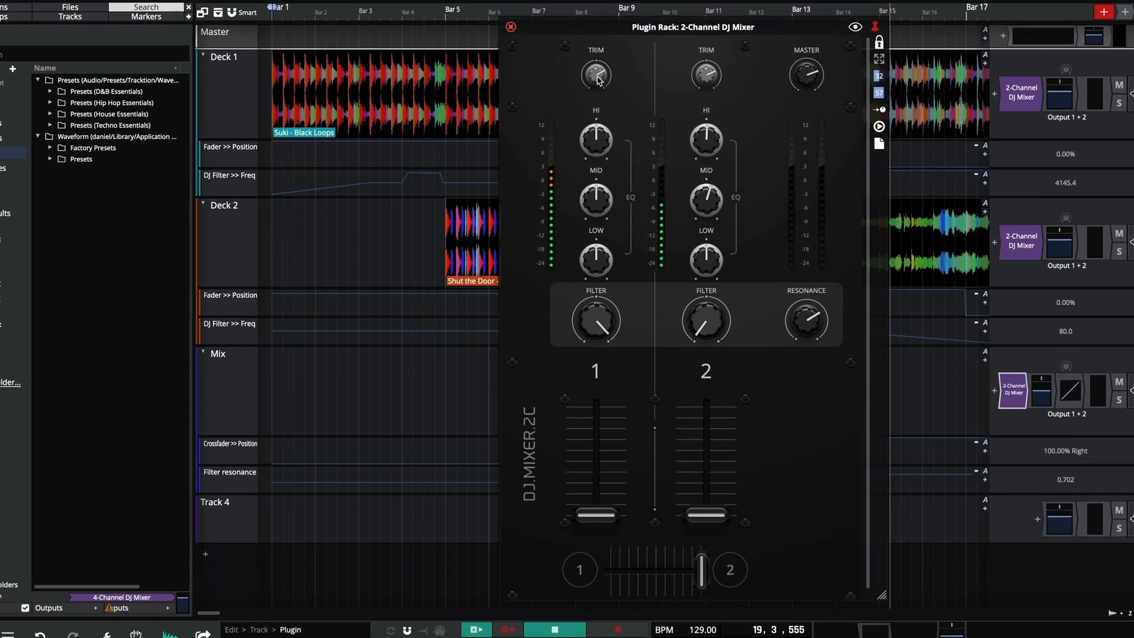
click(510, 27)
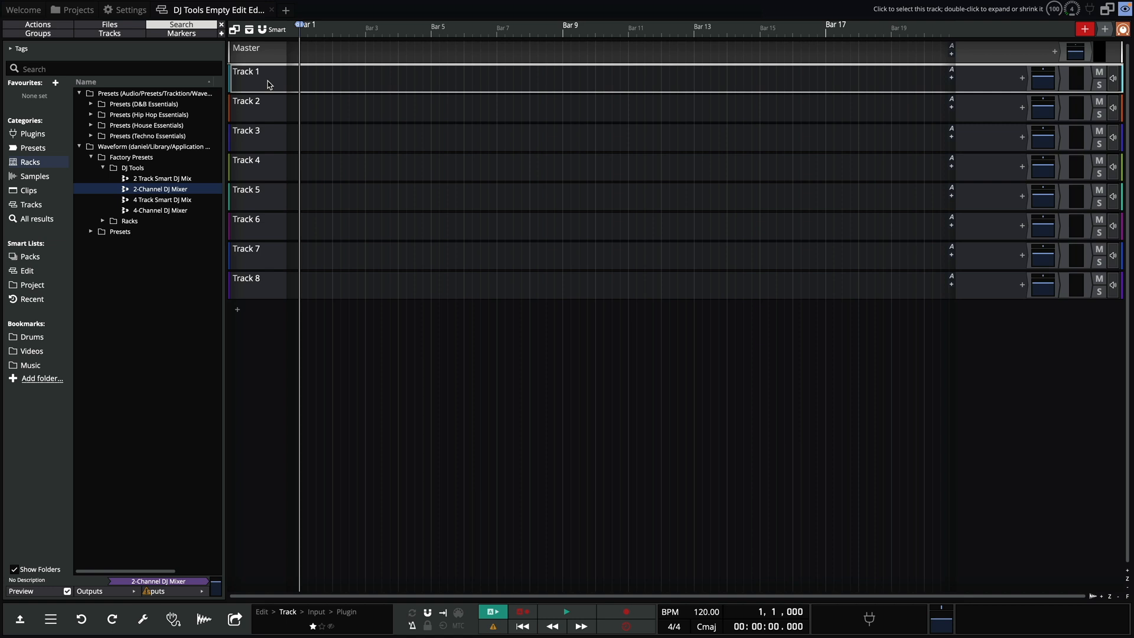
Step: Rename the first two tracks of the empty edit to Deck 1 and Deck 2
right_click(263, 79)
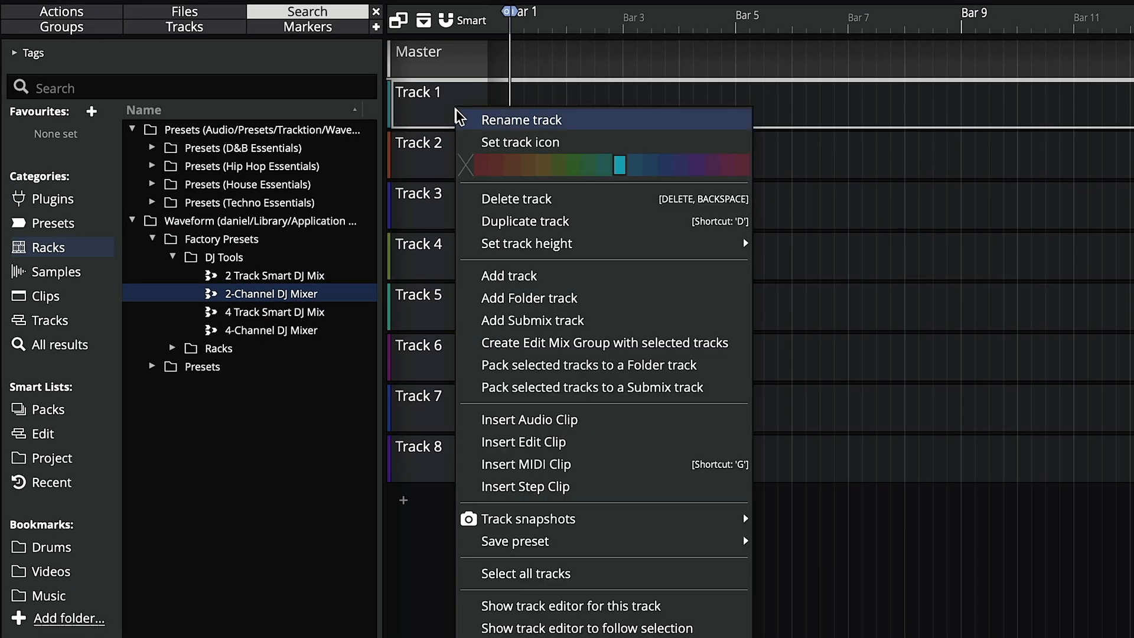
click(519, 119)
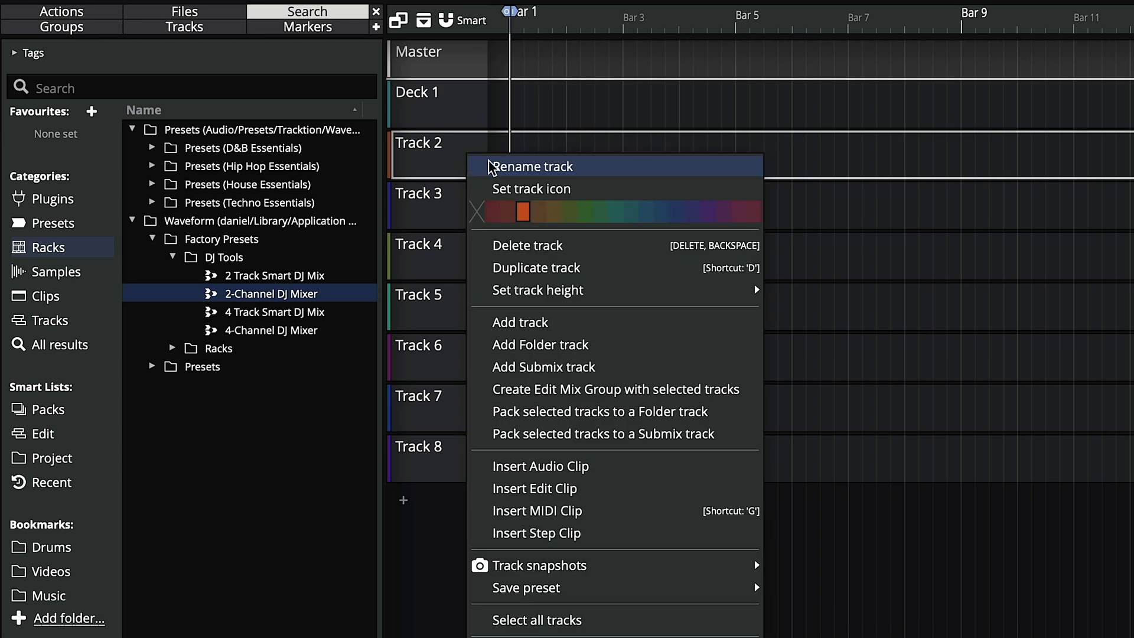
click(533, 166)
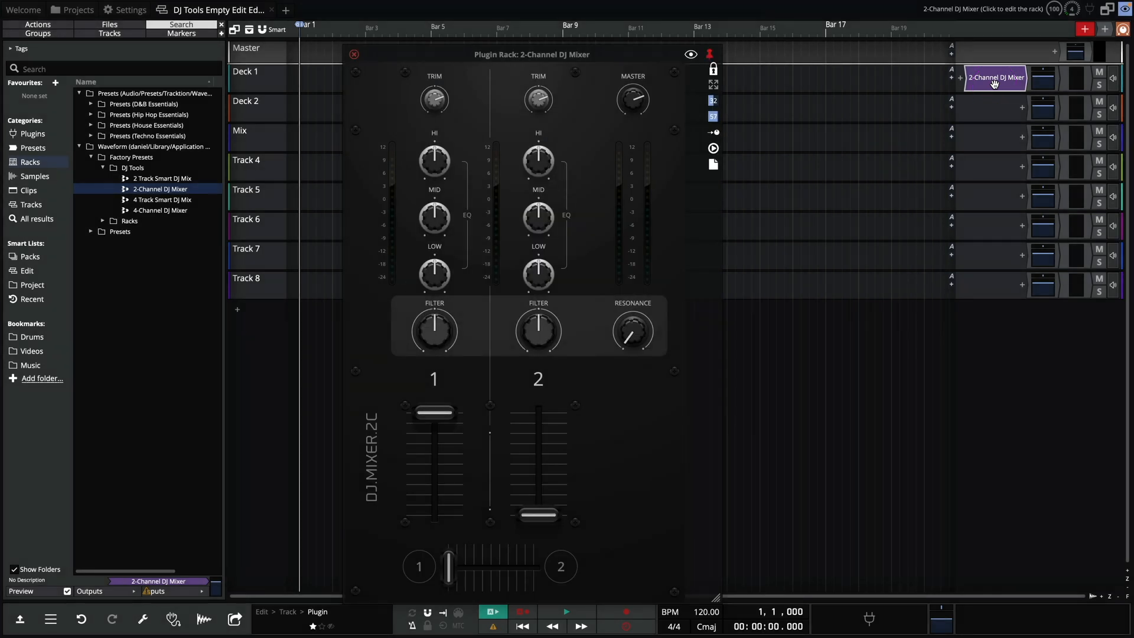
Step: Switch the 2-Channel DJ Mixer rack on Deck 1 to its internal wiring view
click(691, 54)
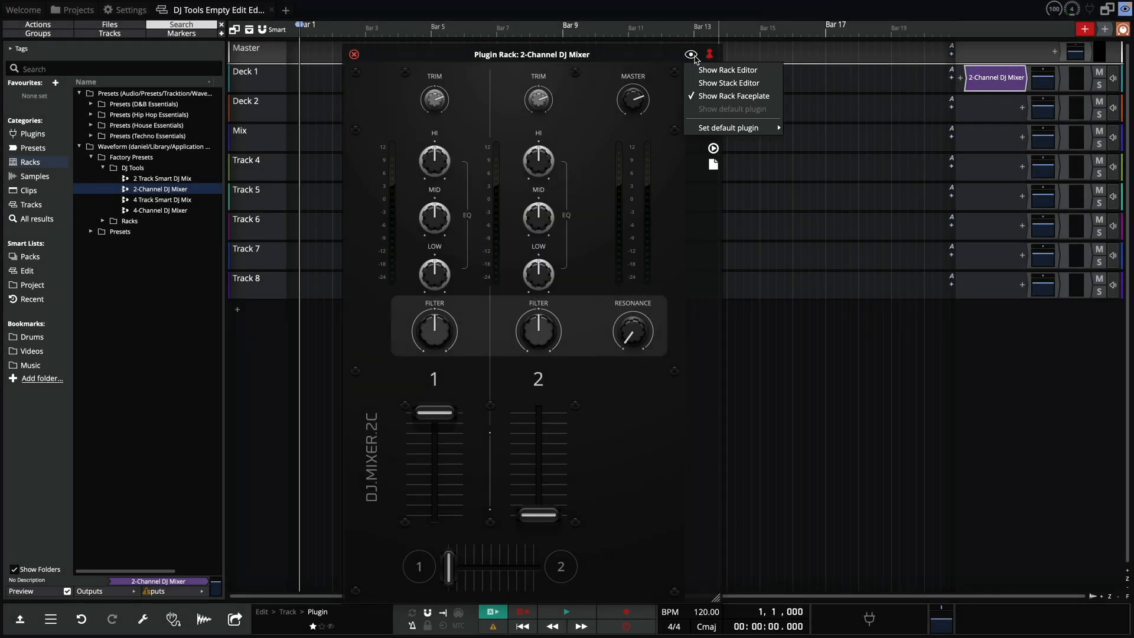
click(726, 70)
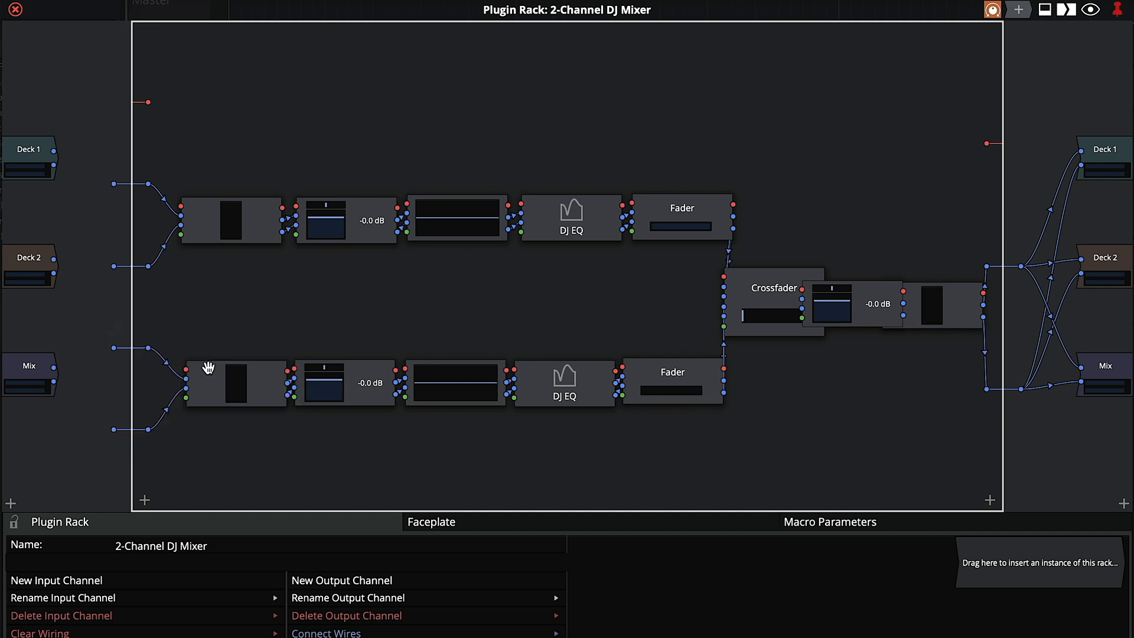
mouse_move(54, 150)
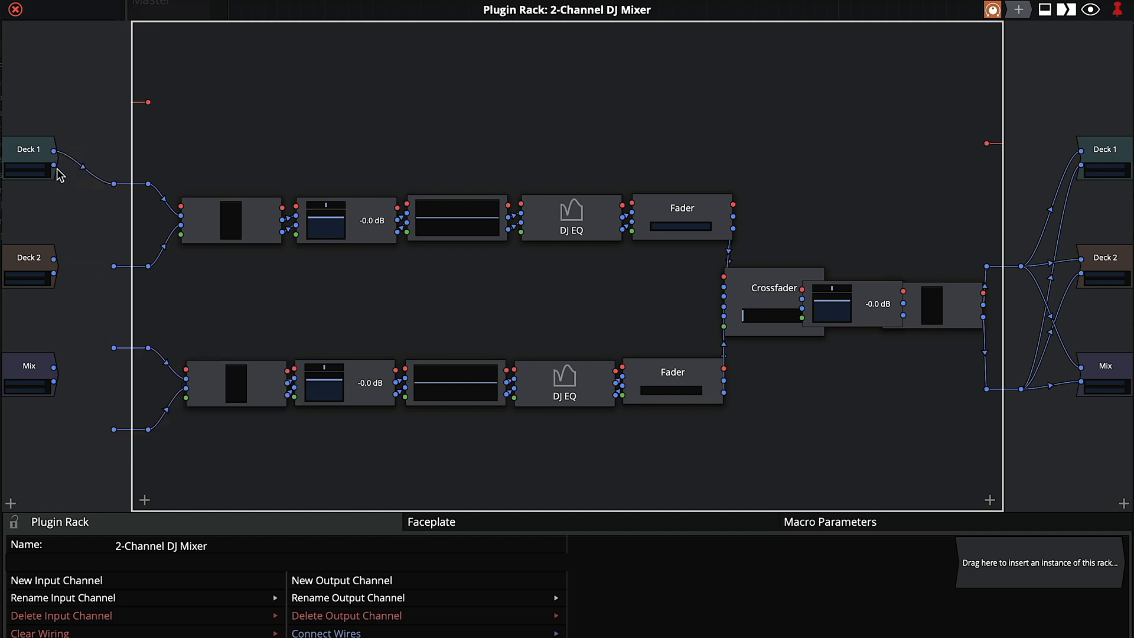
Step: Wire Deck 2's left and right channels into the second strip, clear output wiring and route the output to Mix
drag(53, 166, 115, 265)
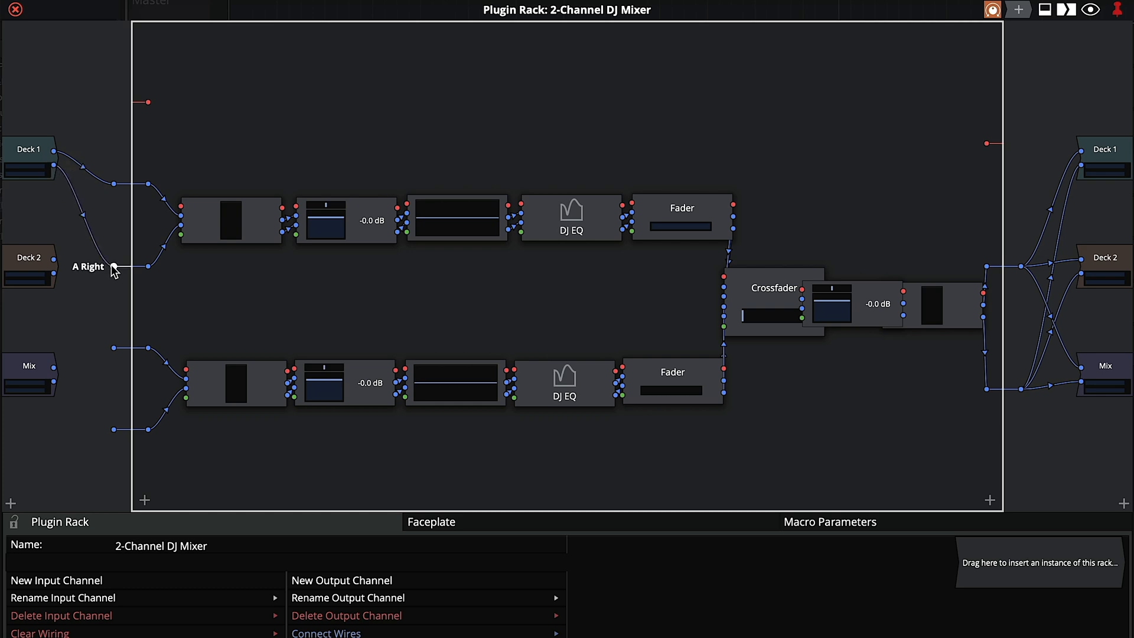
drag(116, 268, 98, 326)
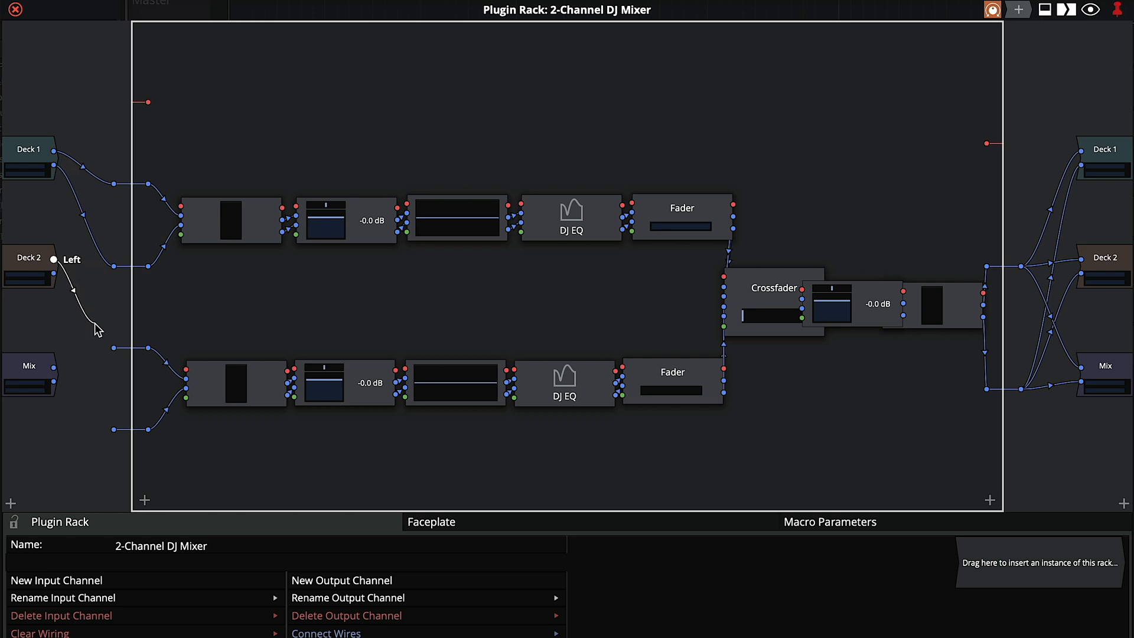
mouse_move(55, 273)
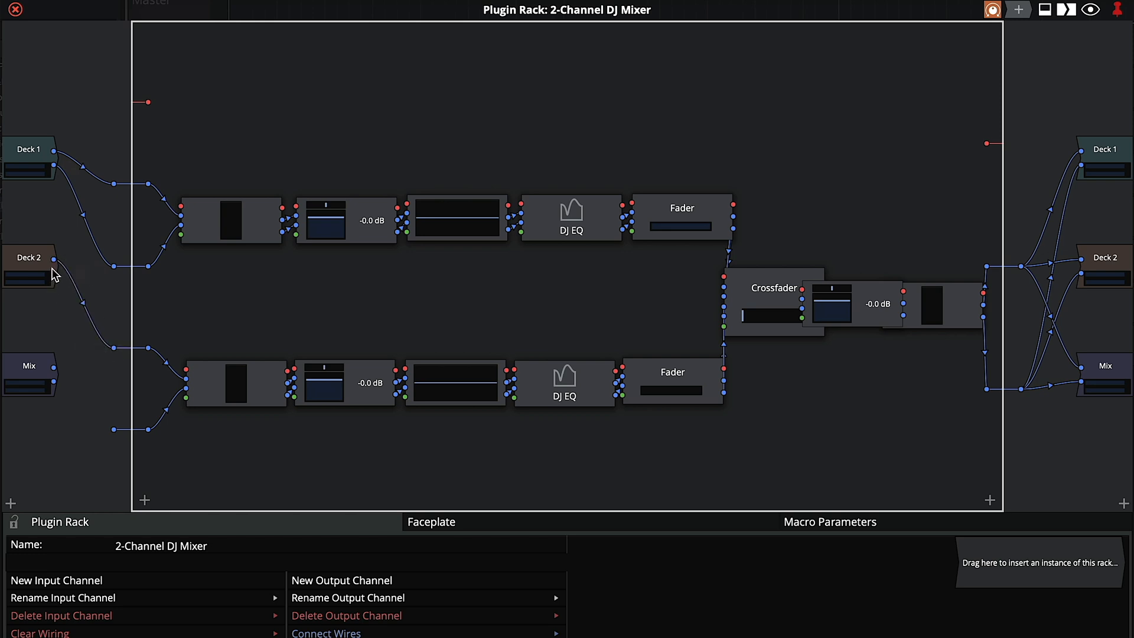
drag(53, 273, 112, 429)
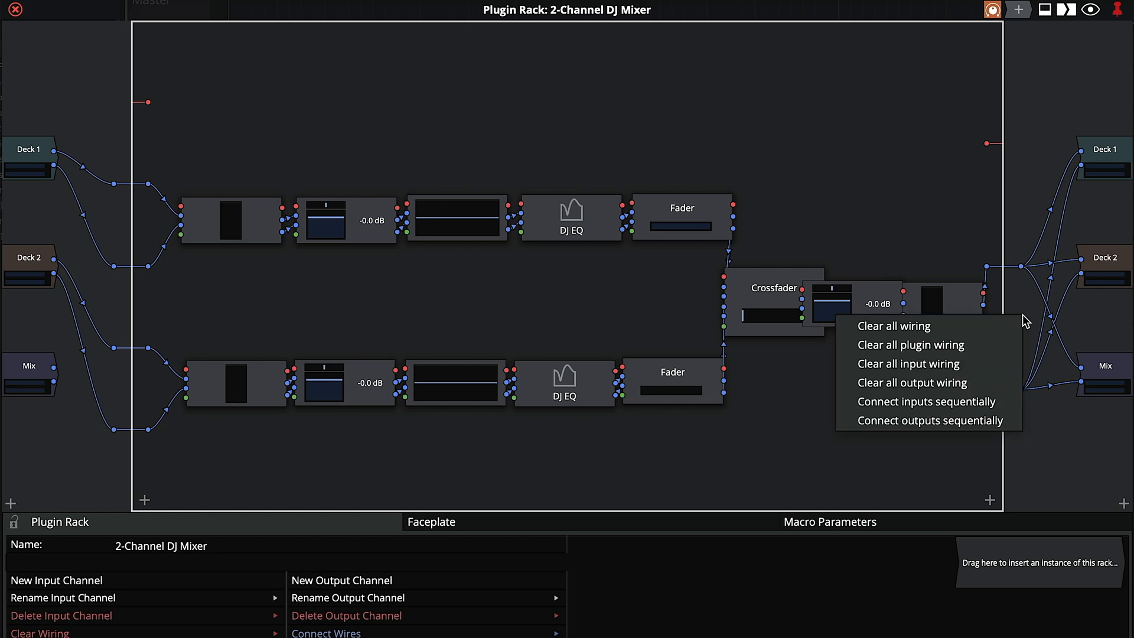
mouse_move(912, 382)
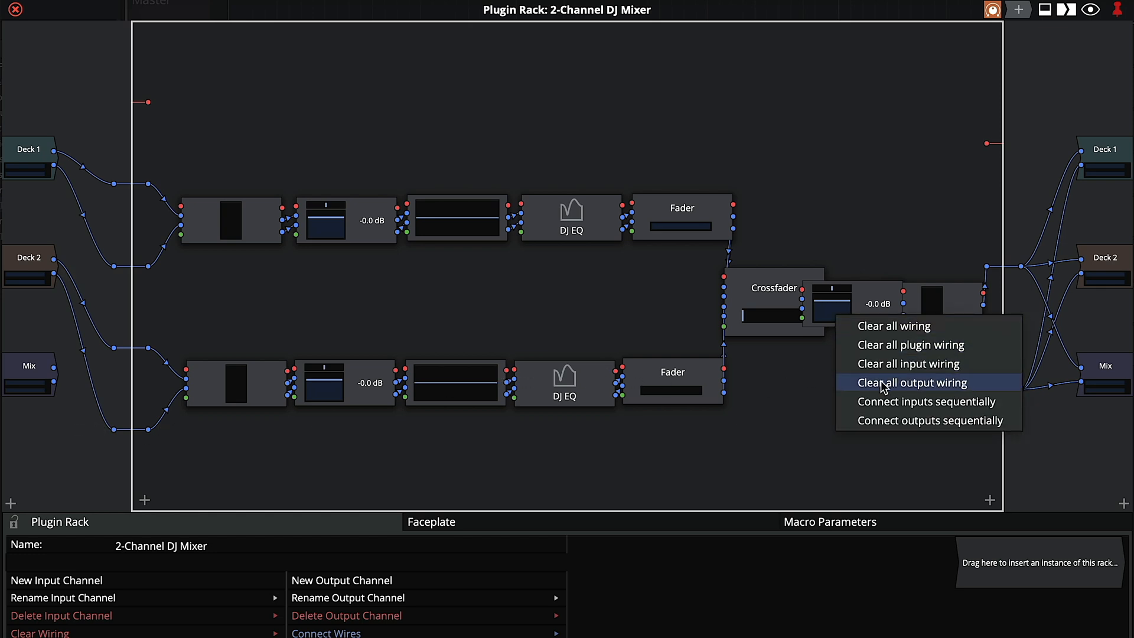
click(919, 382)
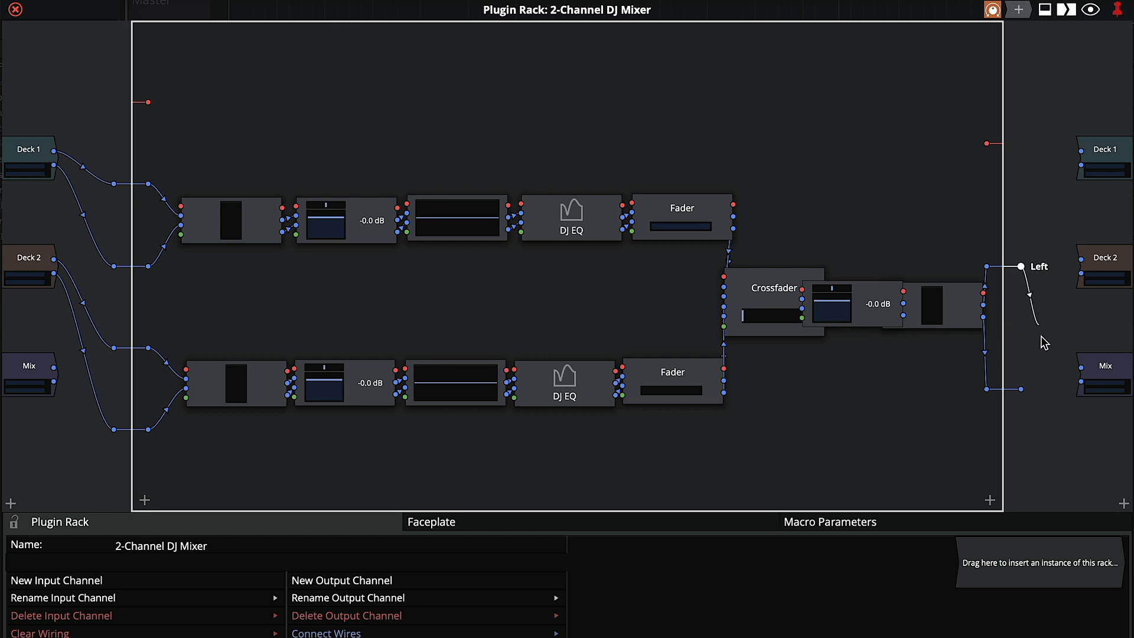
drag(1019, 266, 1019, 388)
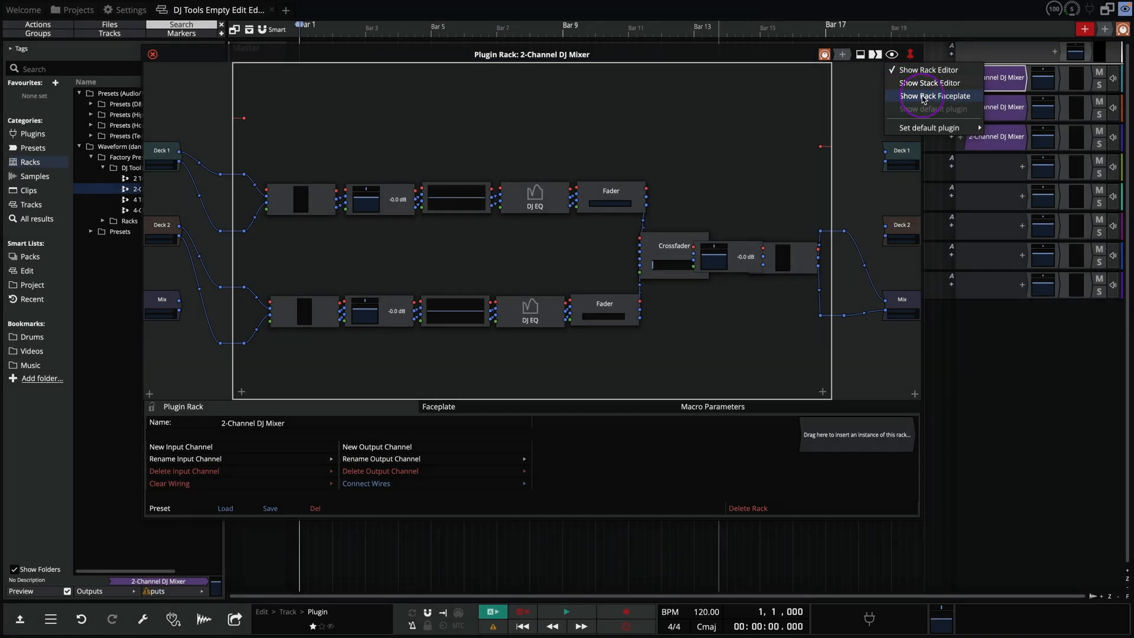
Step: Return to the arrangement and add two empty automation lanes under Deck 1
click(152, 54)
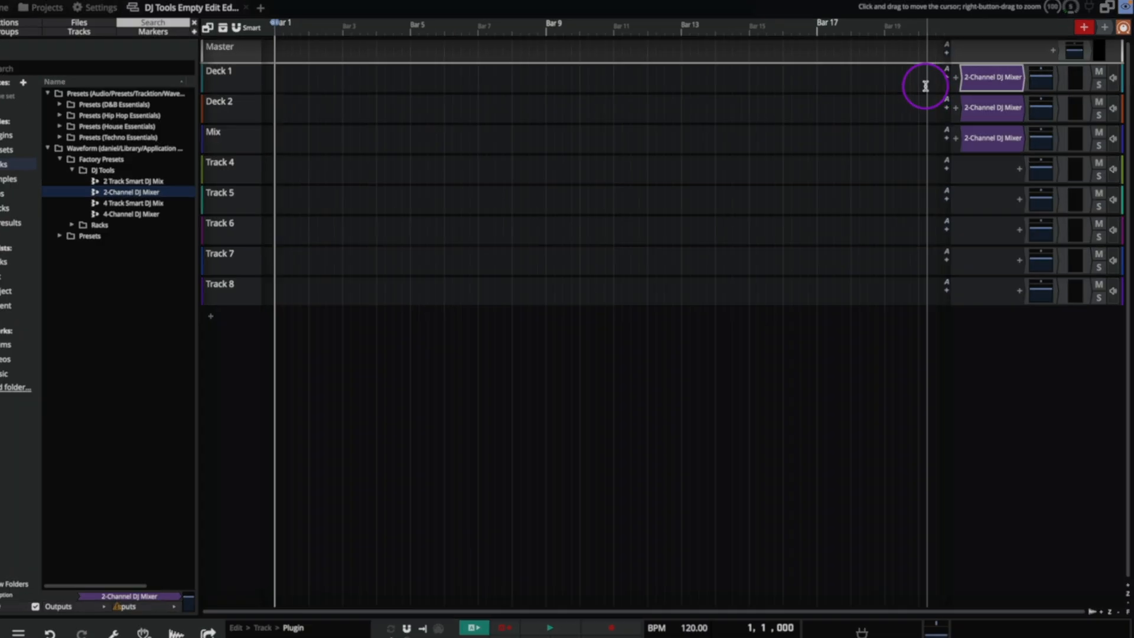
right_click(946, 72)
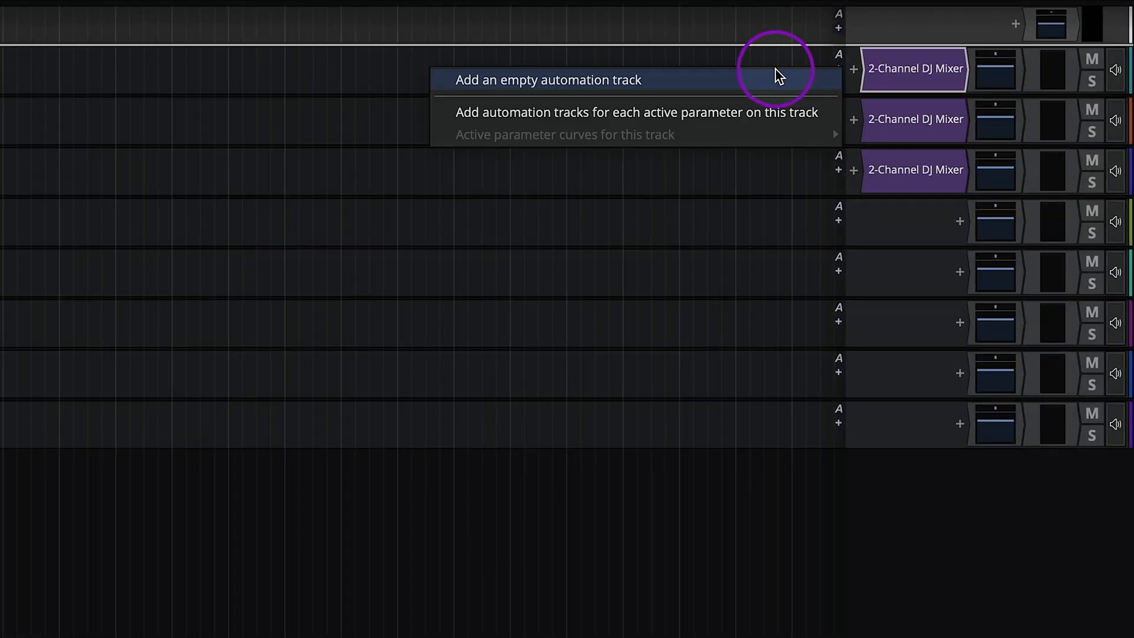
click(547, 80)
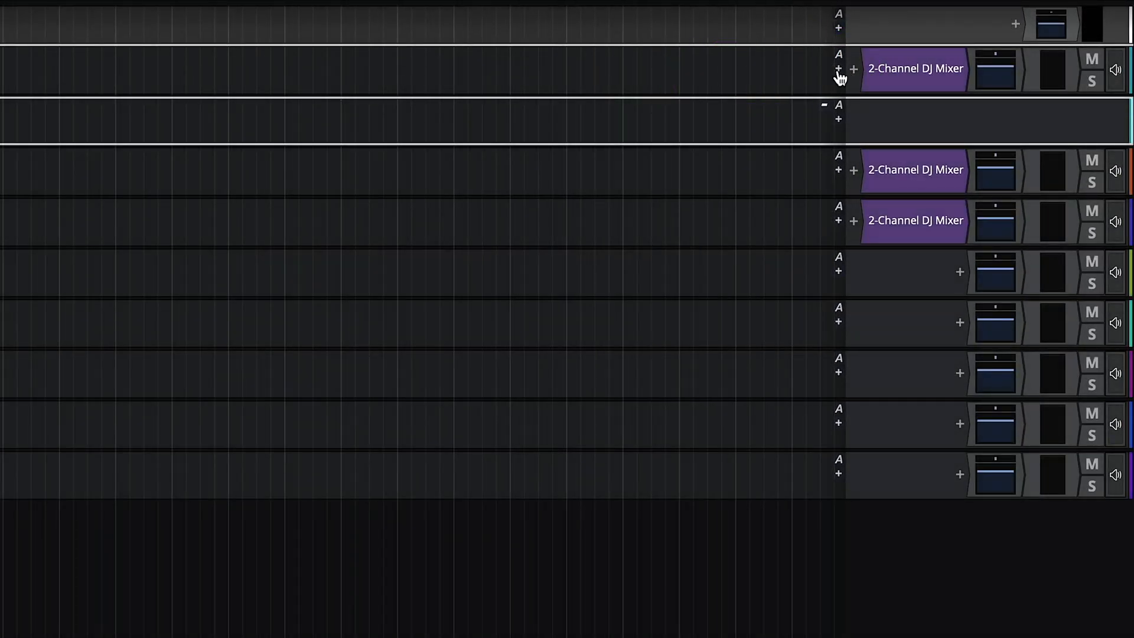
click(838, 78)
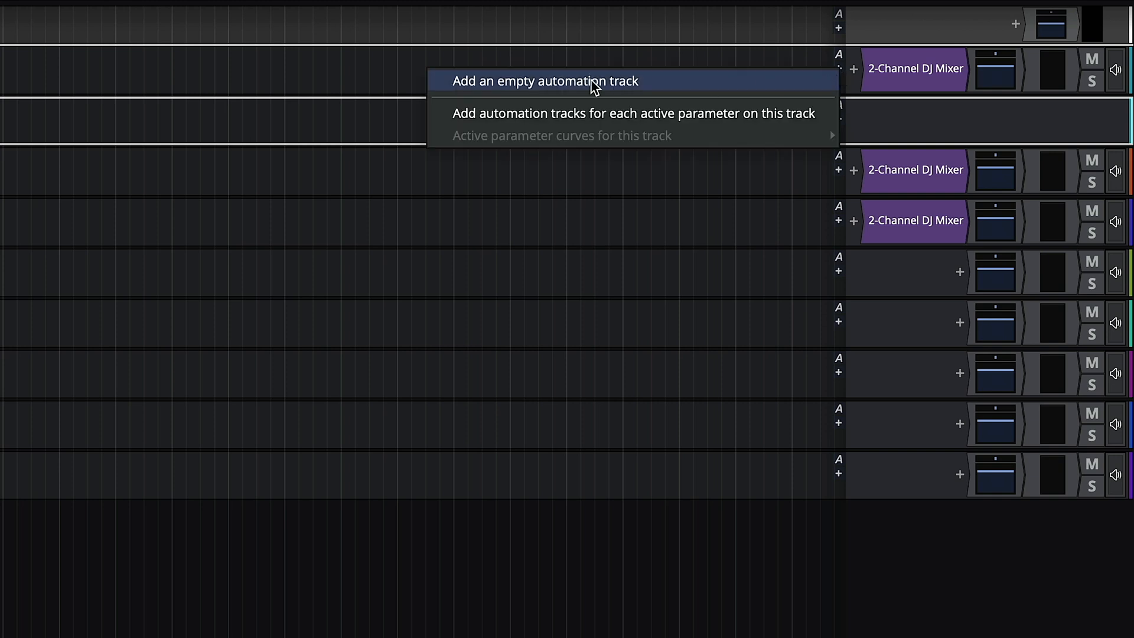
click(546, 80)
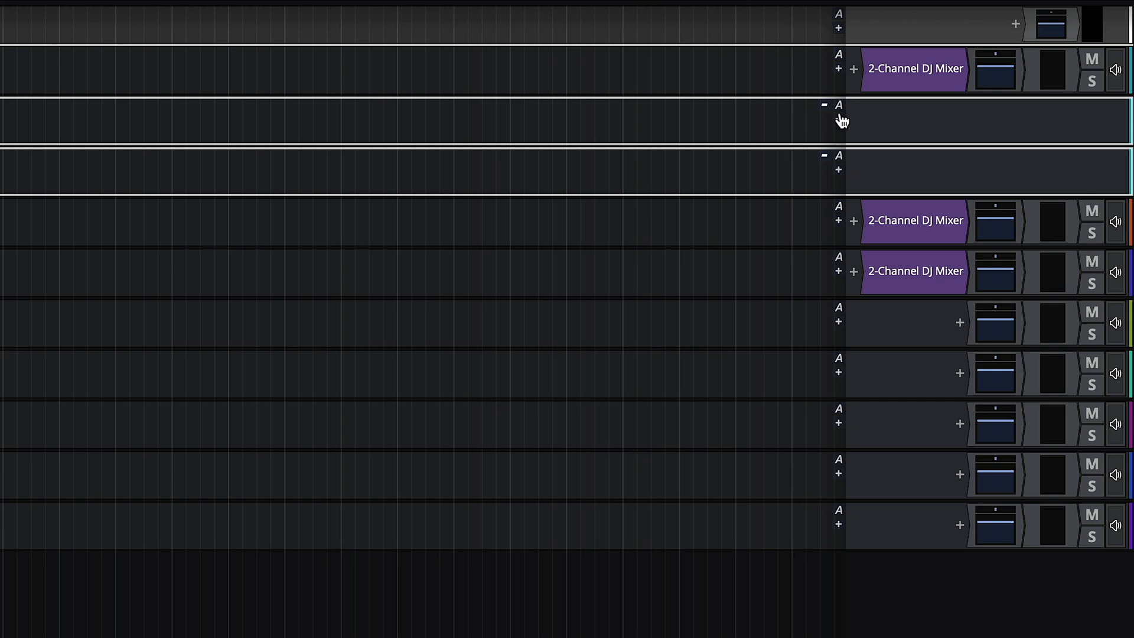
Step: Assign Fader Position and DJ Filter Freq to Deck 1's lanes and add an empty lane under Deck 2
click(838, 105)
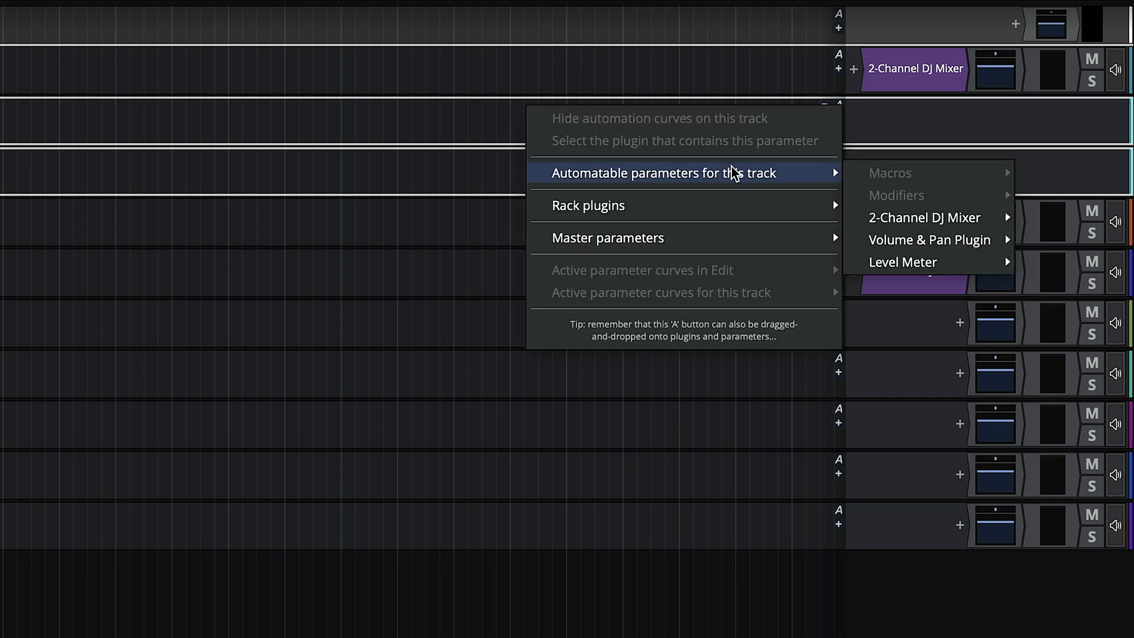
mouse_move(838, 181)
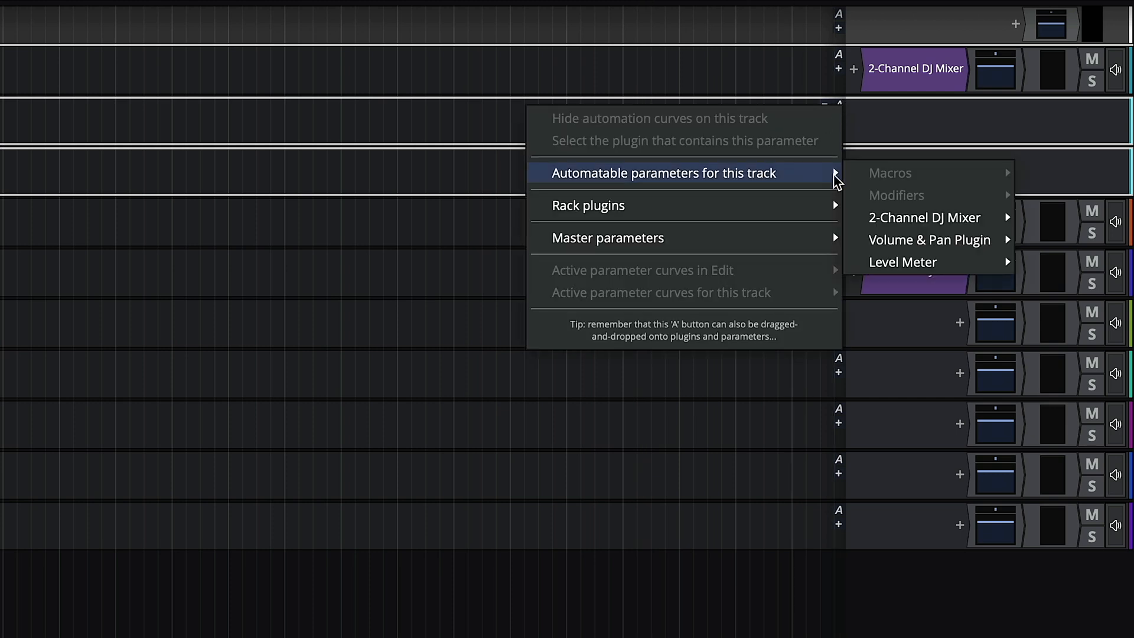
mouse_move(753, 217)
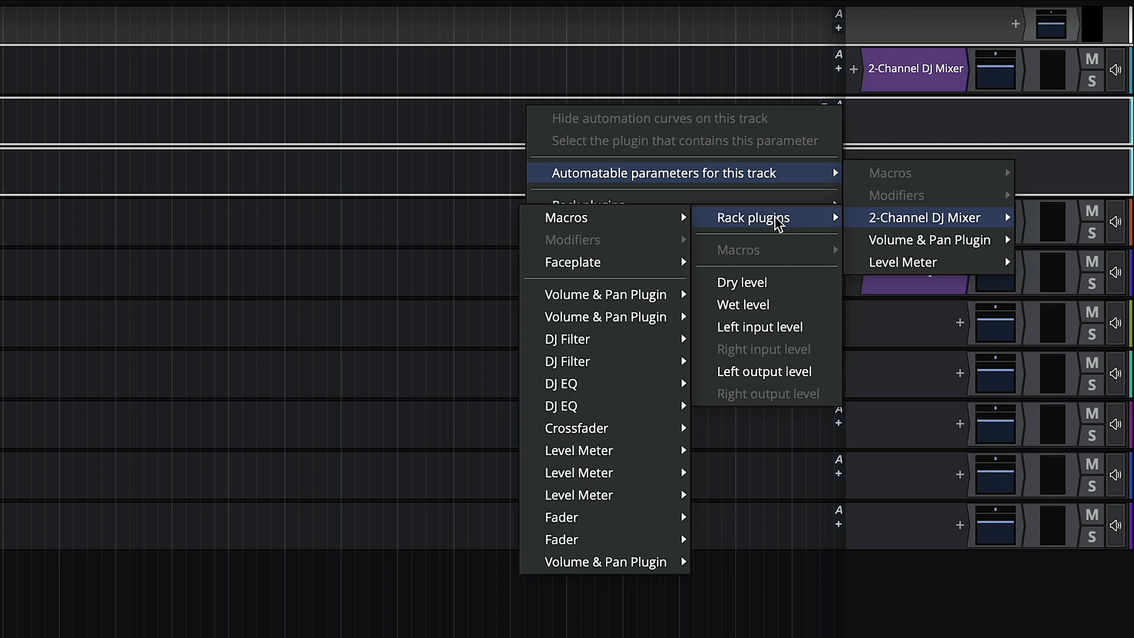
mouse_move(576, 427)
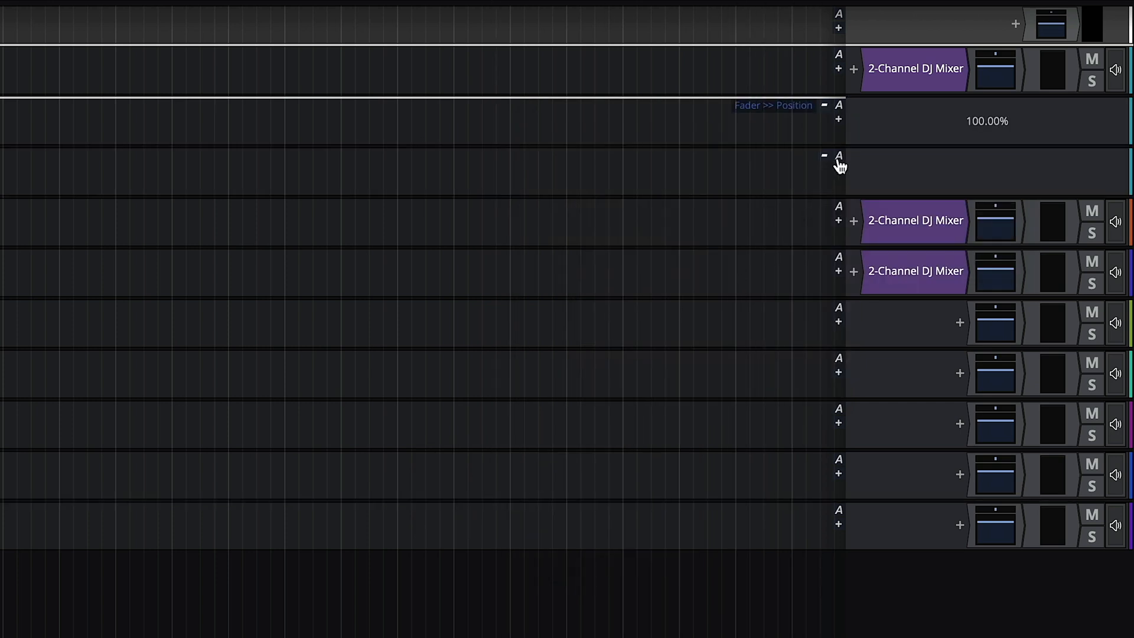
click(838, 156)
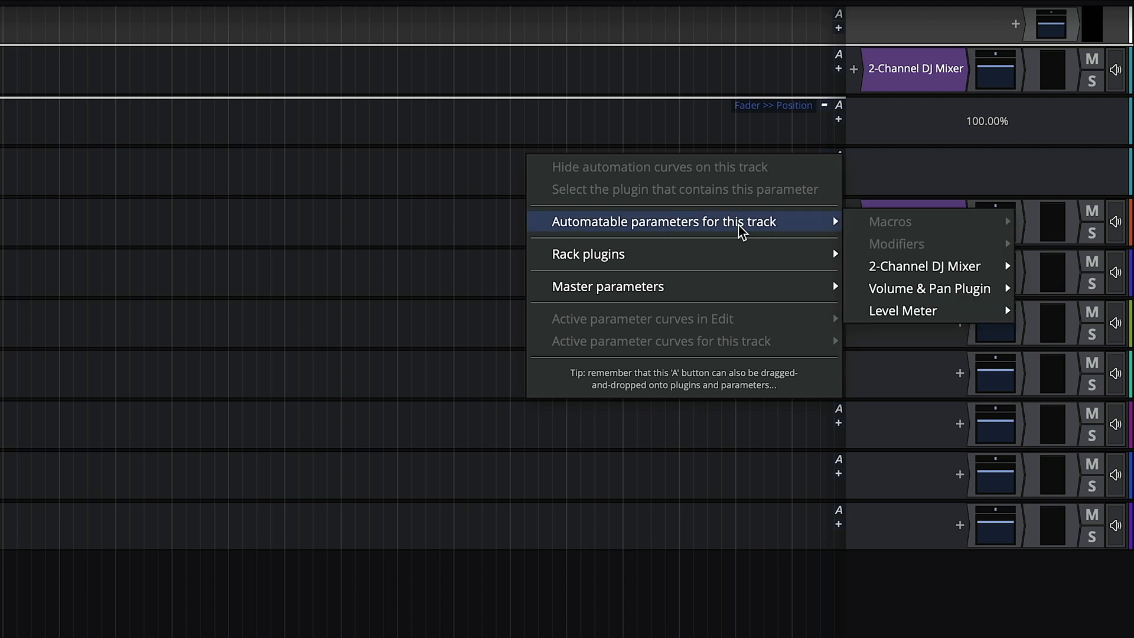
mouse_move(923, 266)
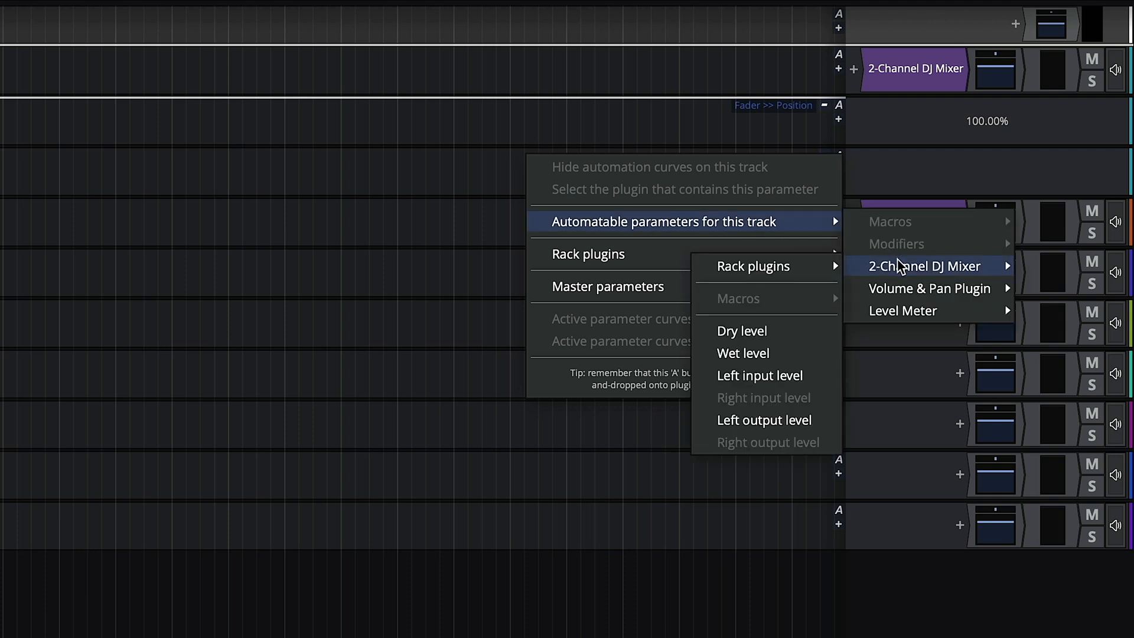
mouse_move(752, 266)
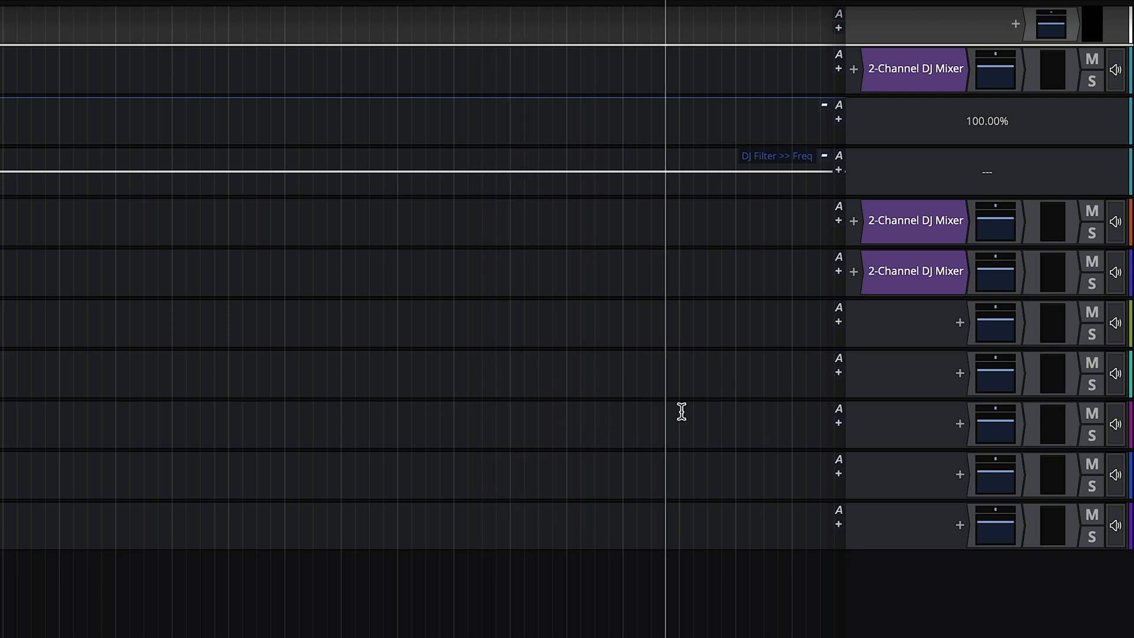
click(838, 220)
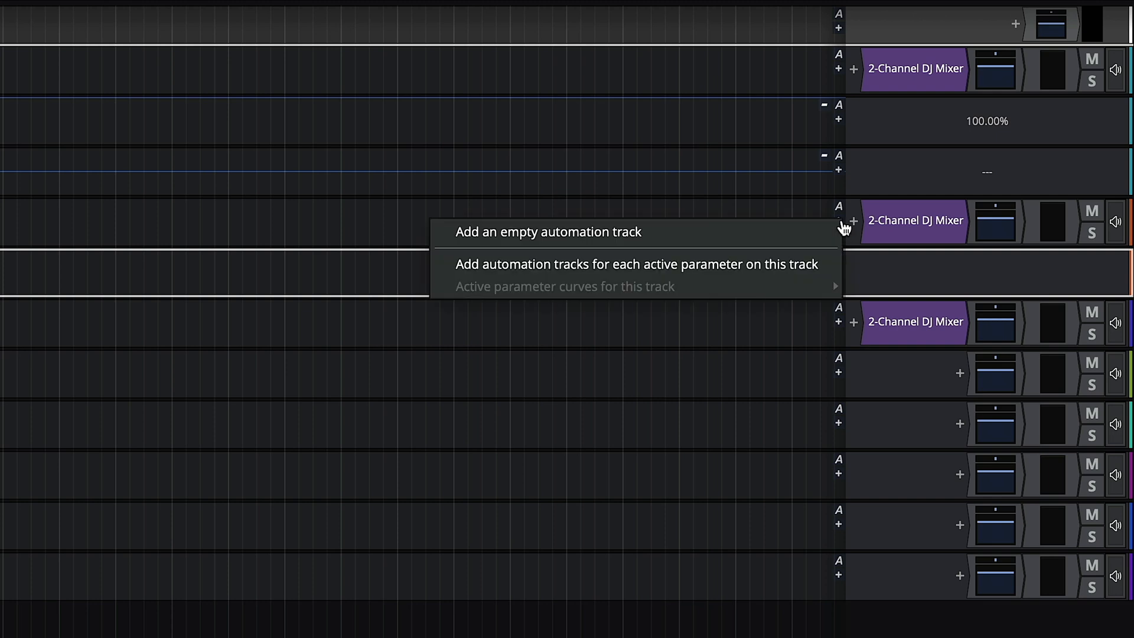
click(547, 233)
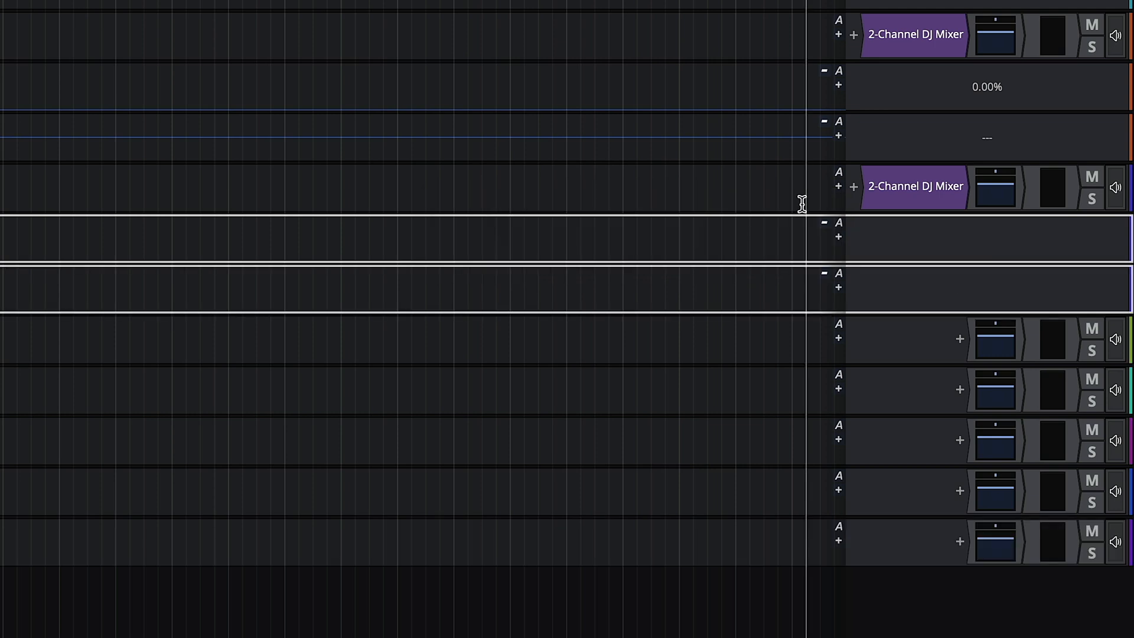
Step: Assign Crossfader Position to Deck 2's first lane and open the parameter list for its second
click(838, 228)
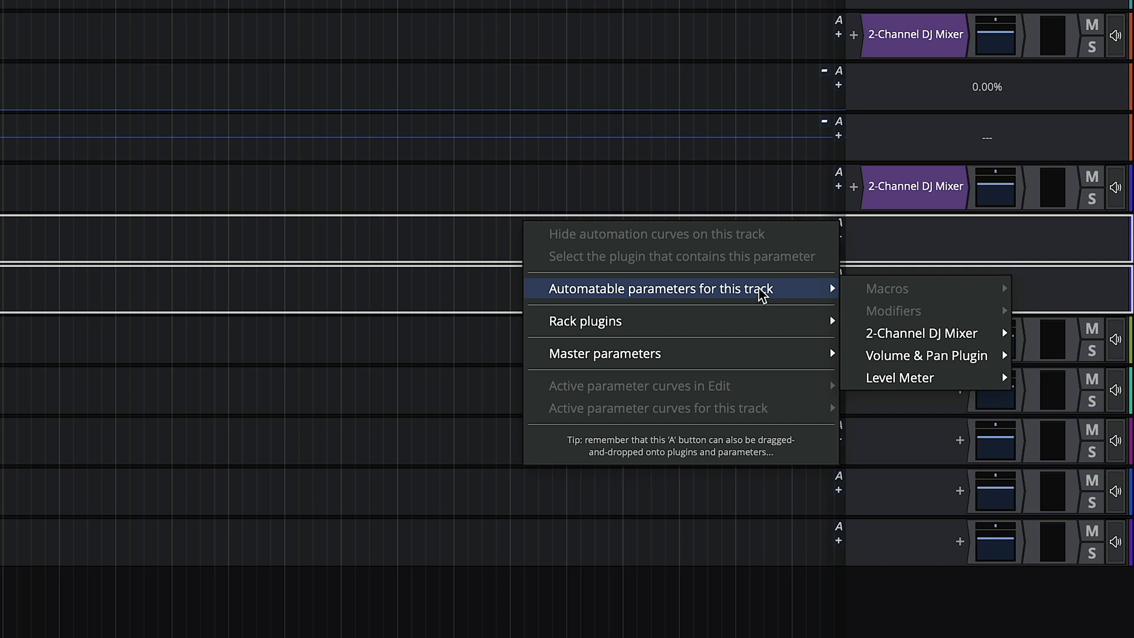
mouse_move(920, 333)
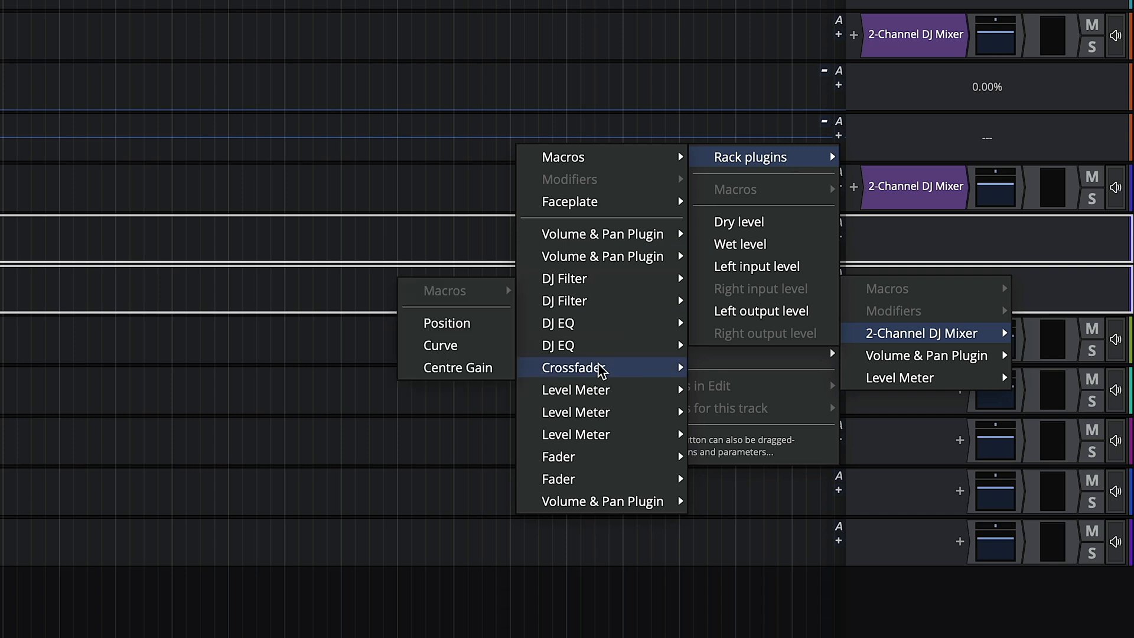
click(446, 322)
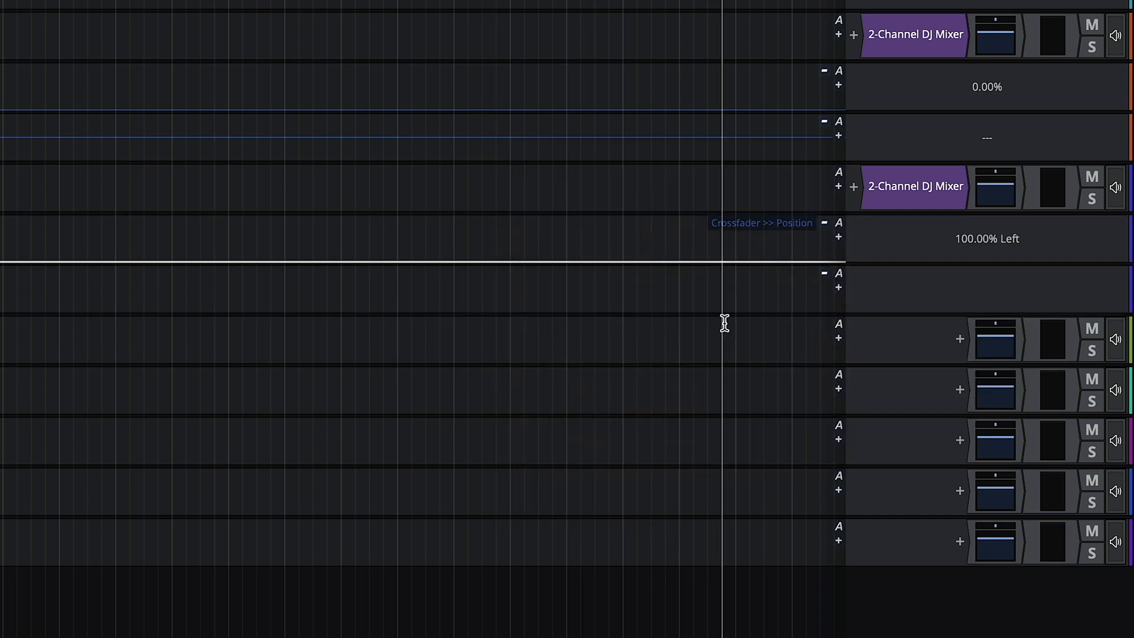
click(839, 281)
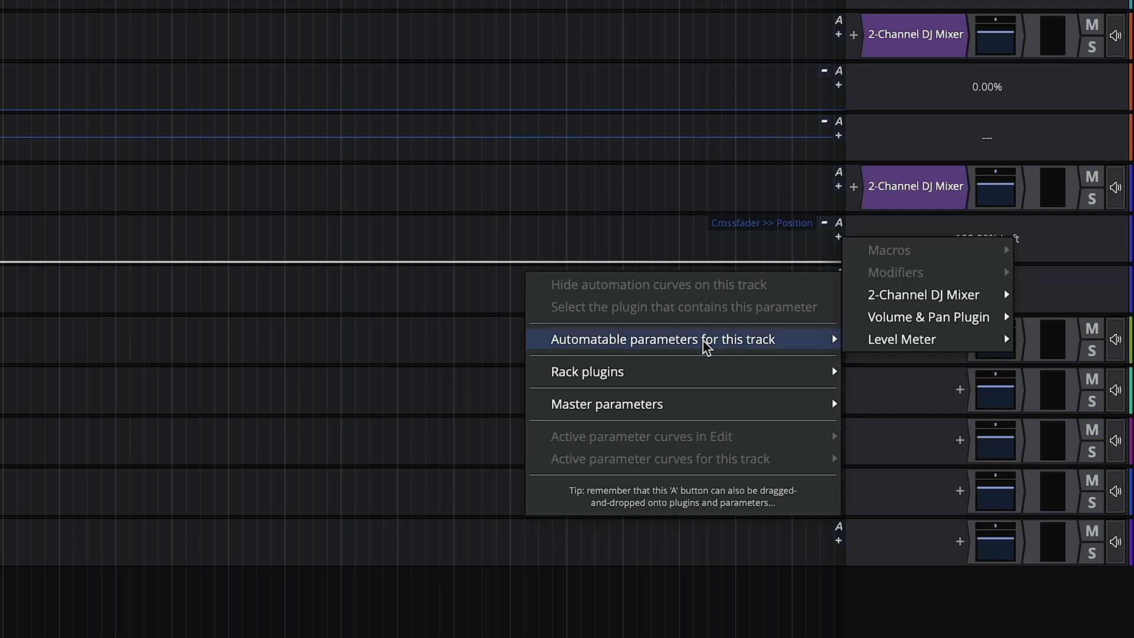
mouse_move(923, 294)
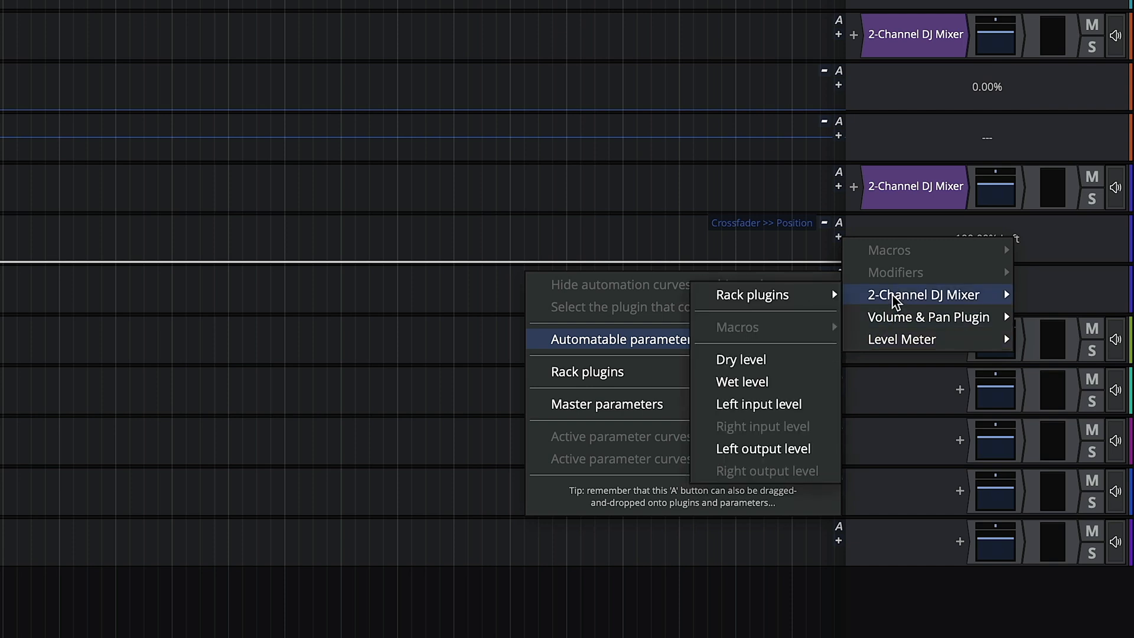
mouse_move(752, 294)
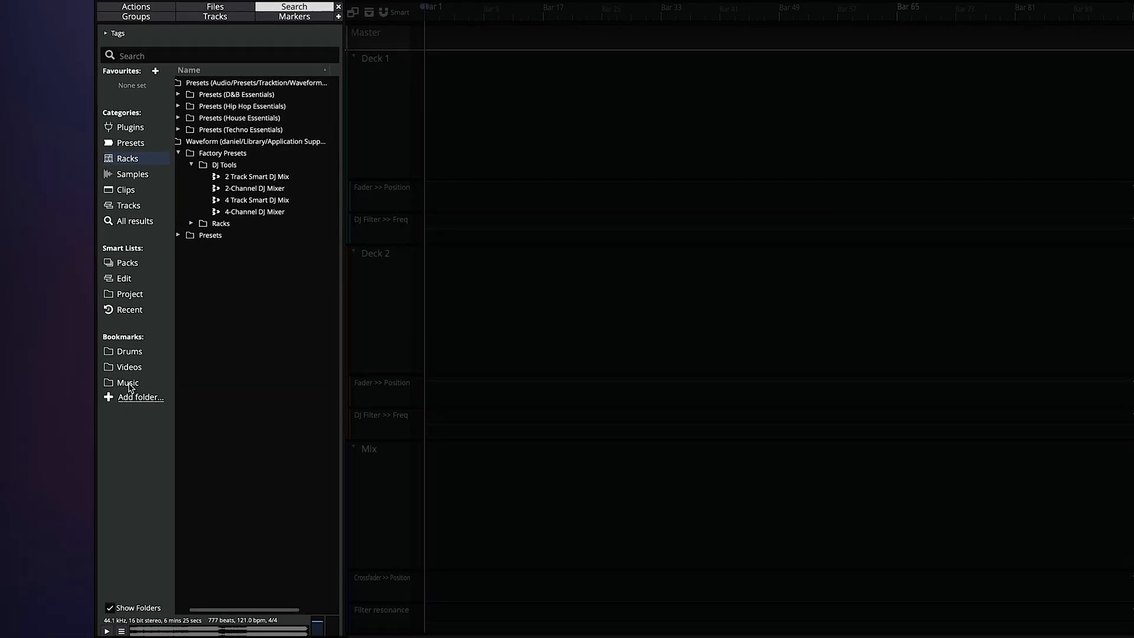
Step: Audition As I Am, Rosebud, Saved My Life and Suki - Black Loops from the Music bookmark
click(129, 381)
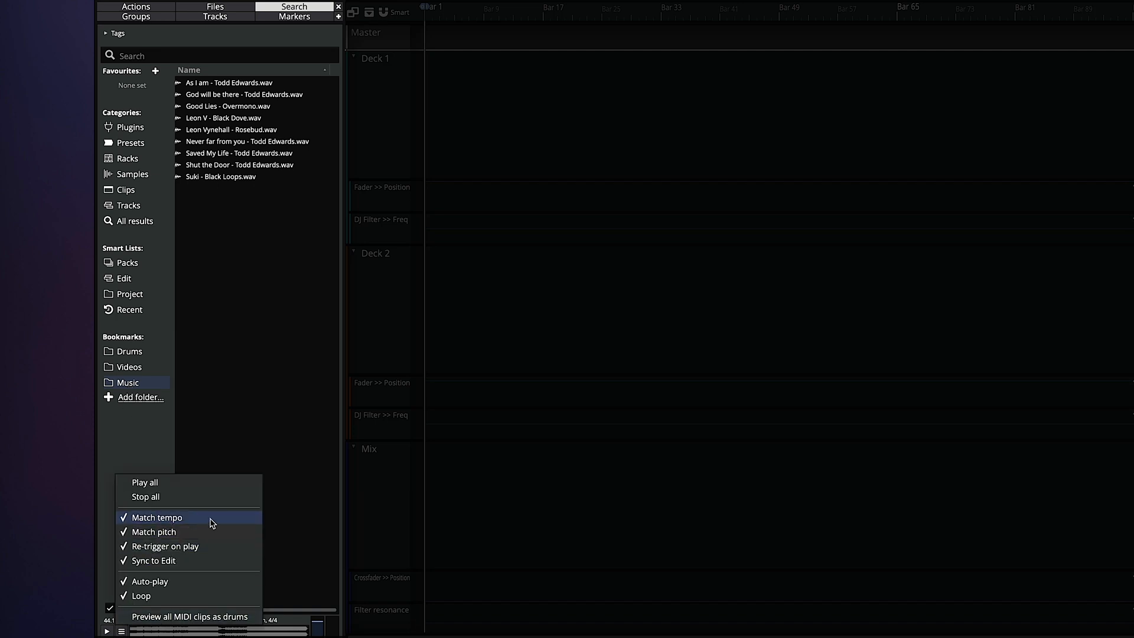
mouse_move(206, 522)
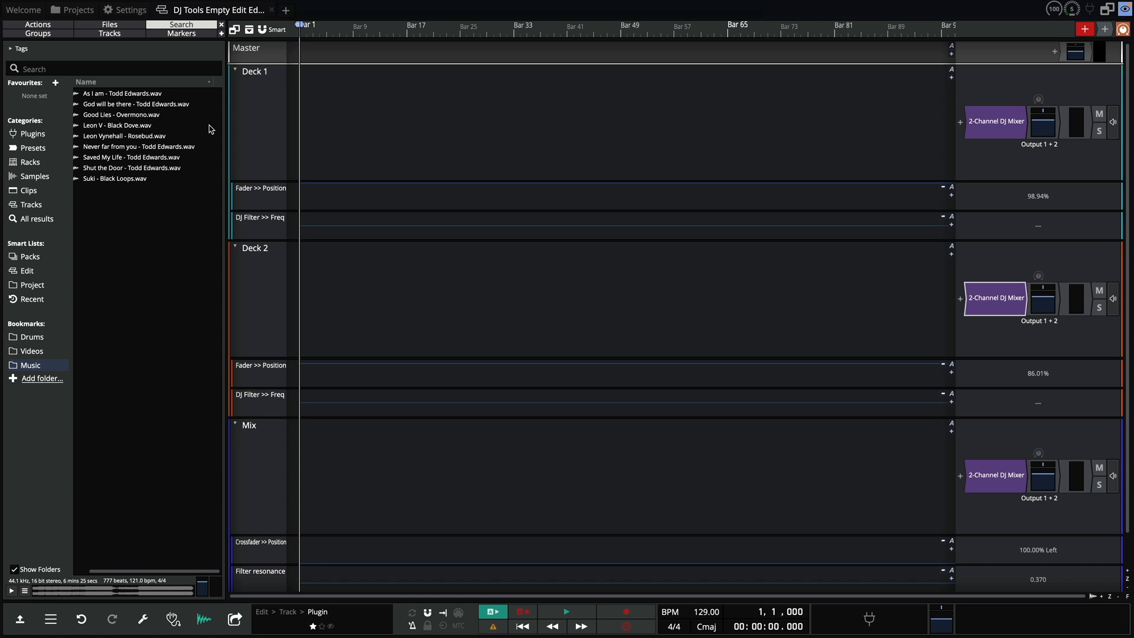
click(566, 610)
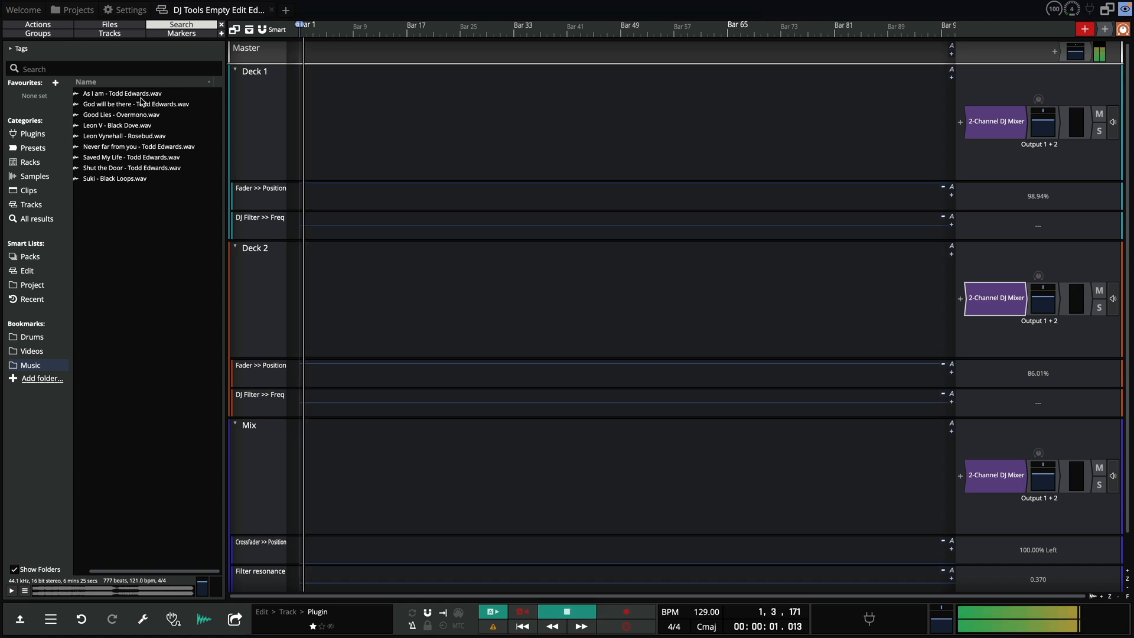
click(121, 92)
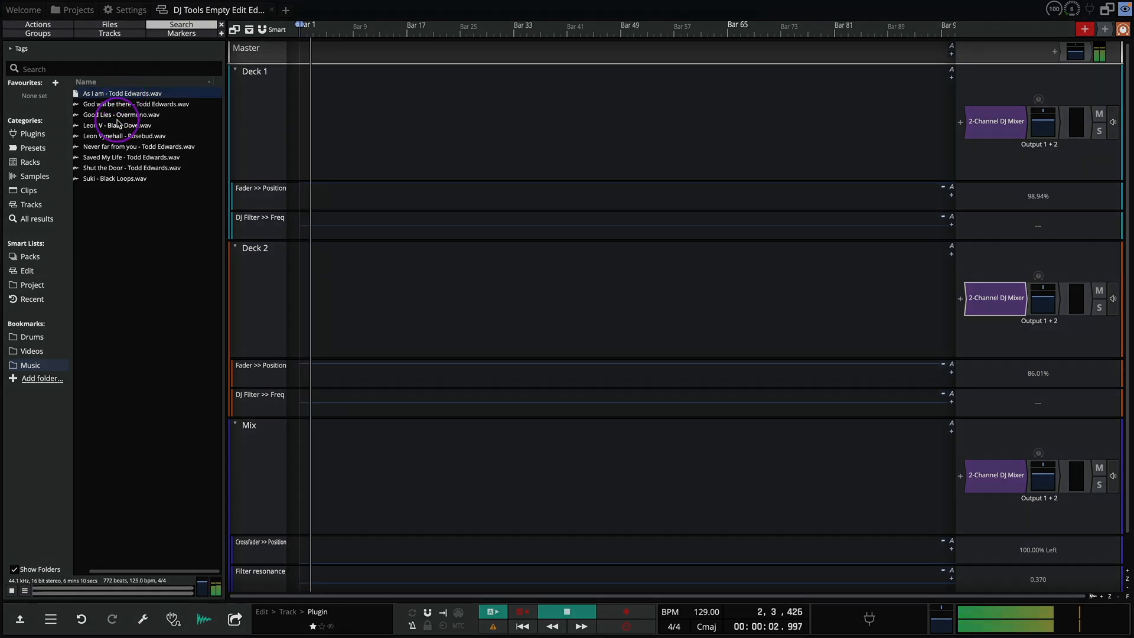
click(124, 136)
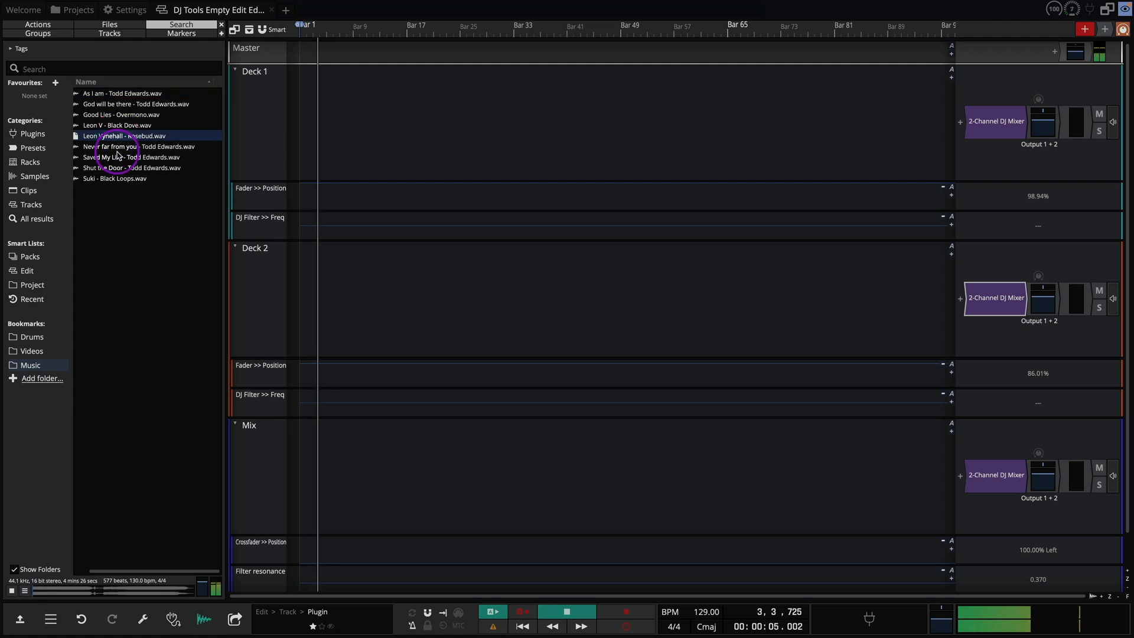
click(131, 157)
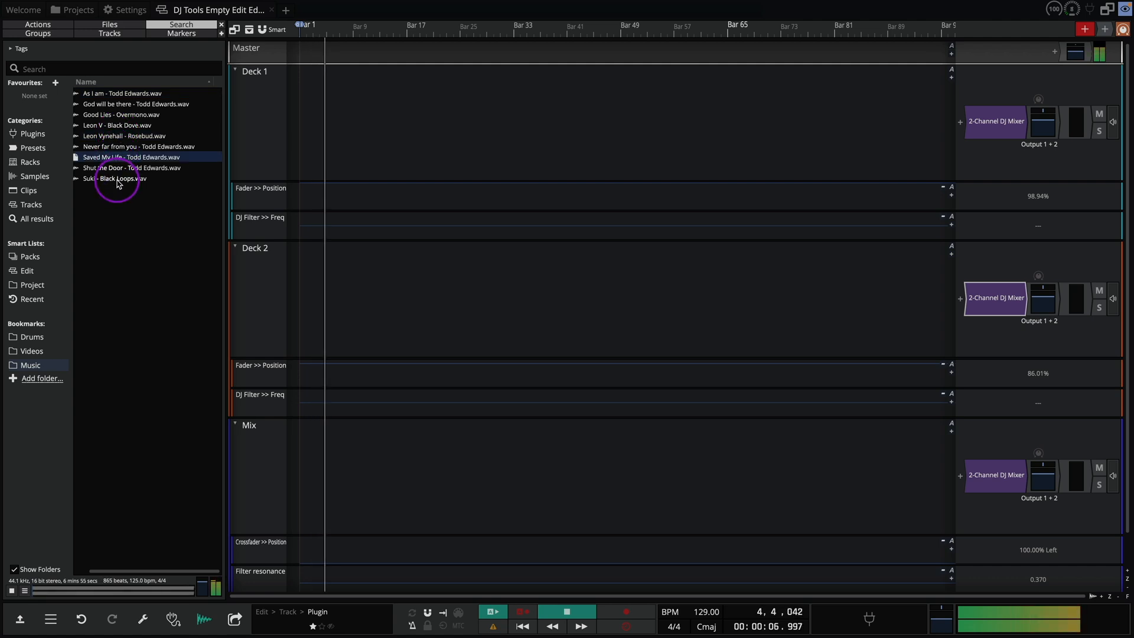
click(115, 178)
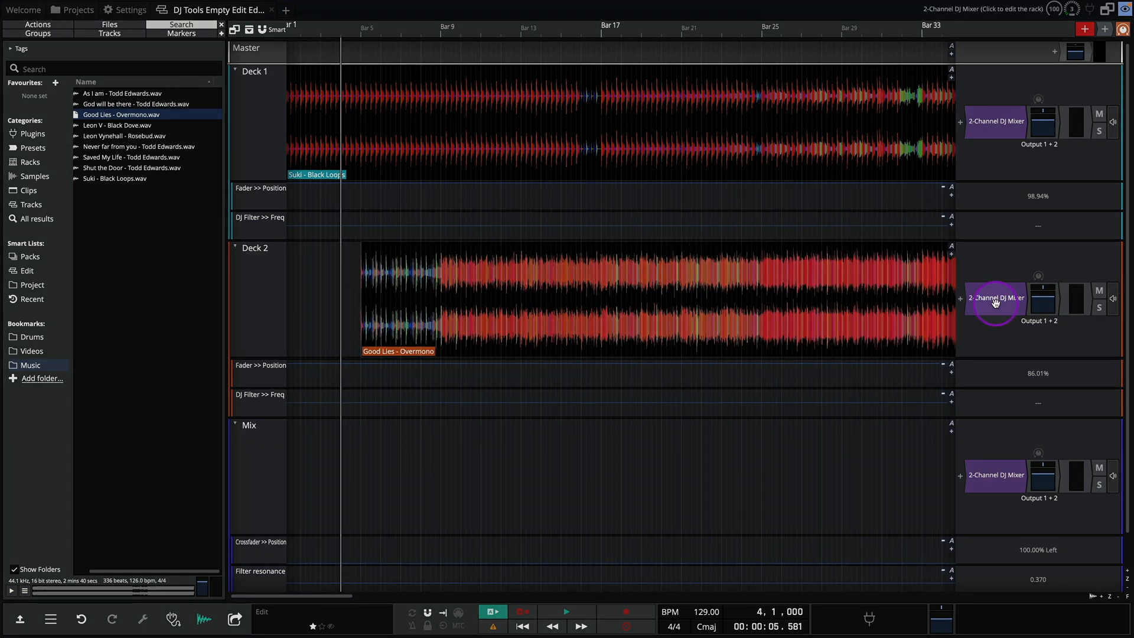
Step: Sweep the 2-Channel DJ Mixer crossfader toward Deck 2 and back to Deck 1 during playback
click(995, 299)
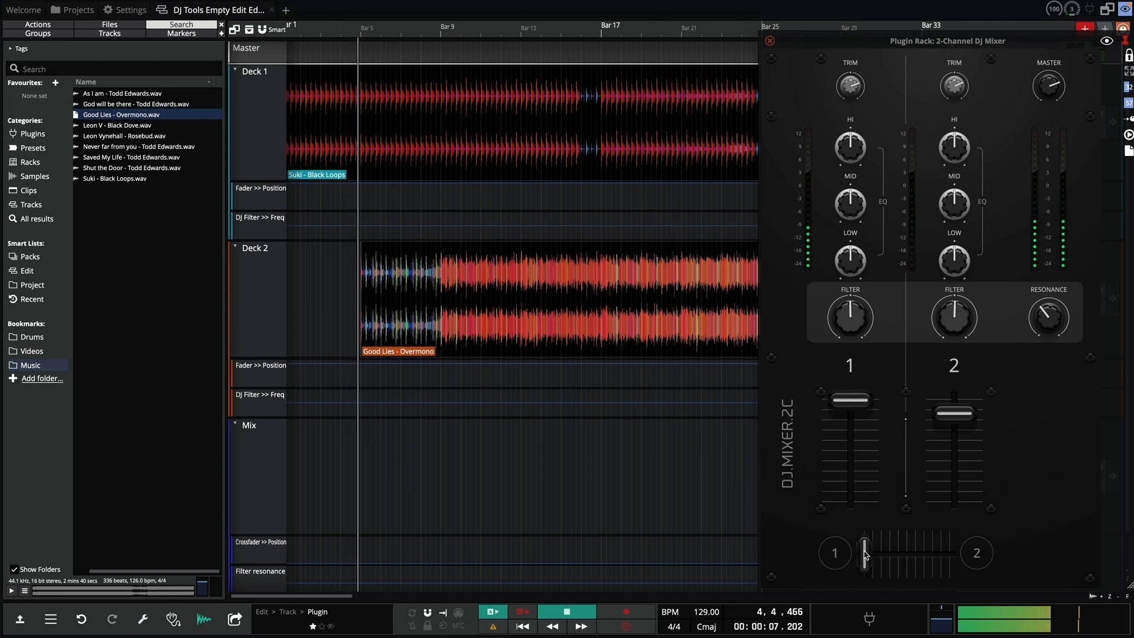
drag(864, 553, 885, 548)
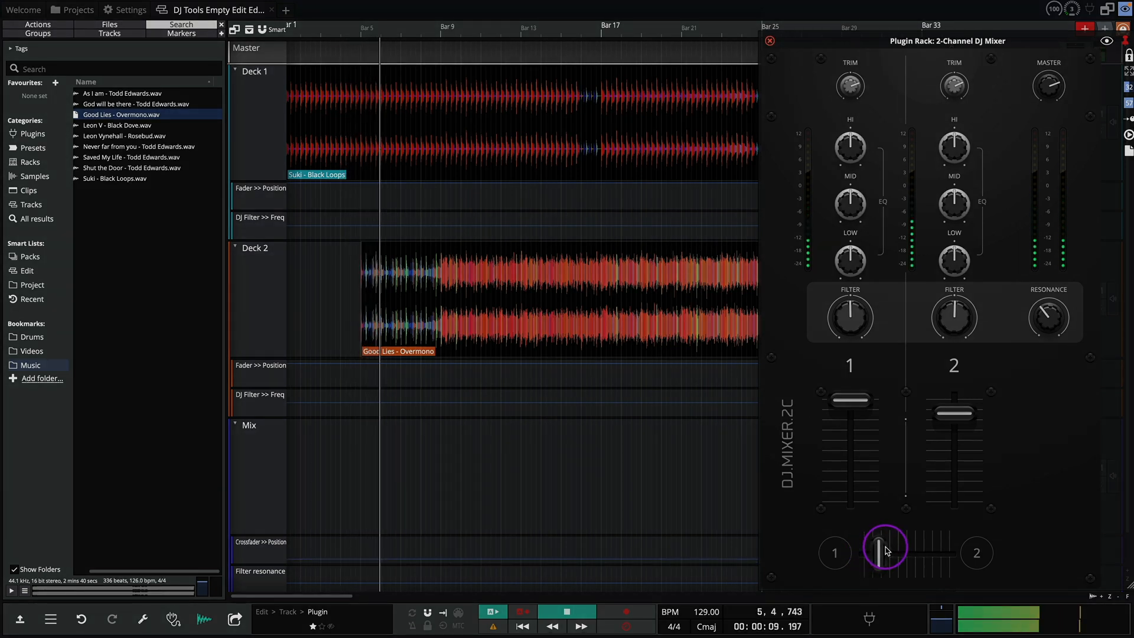
drag(886, 549, 896, 547)
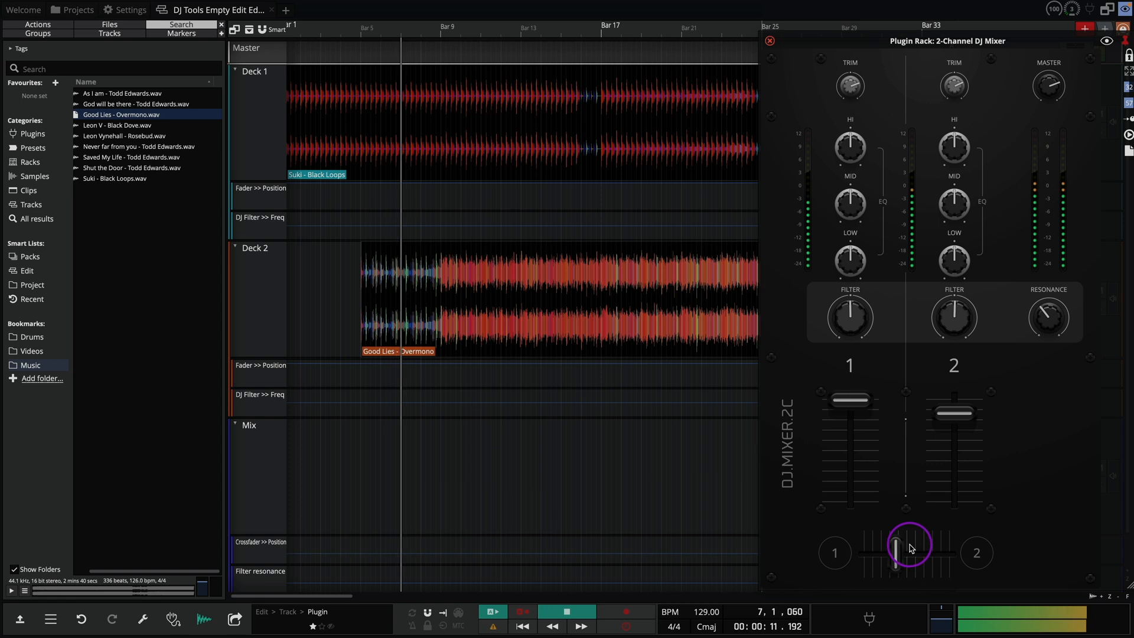
drag(909, 547, 933, 546)
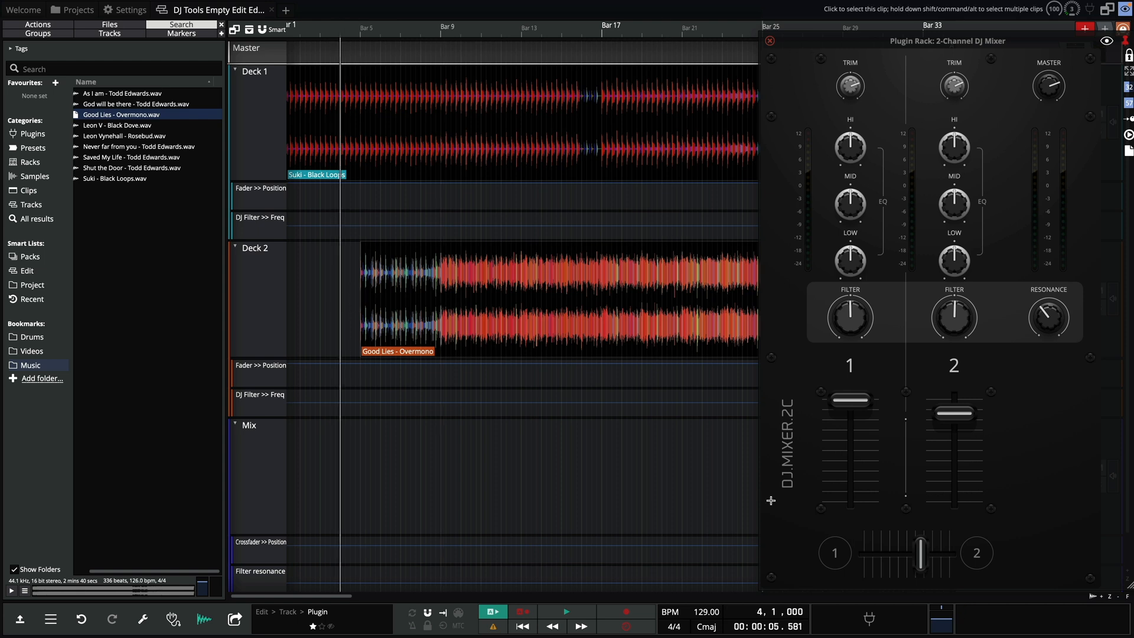
drag(920, 552, 864, 551)
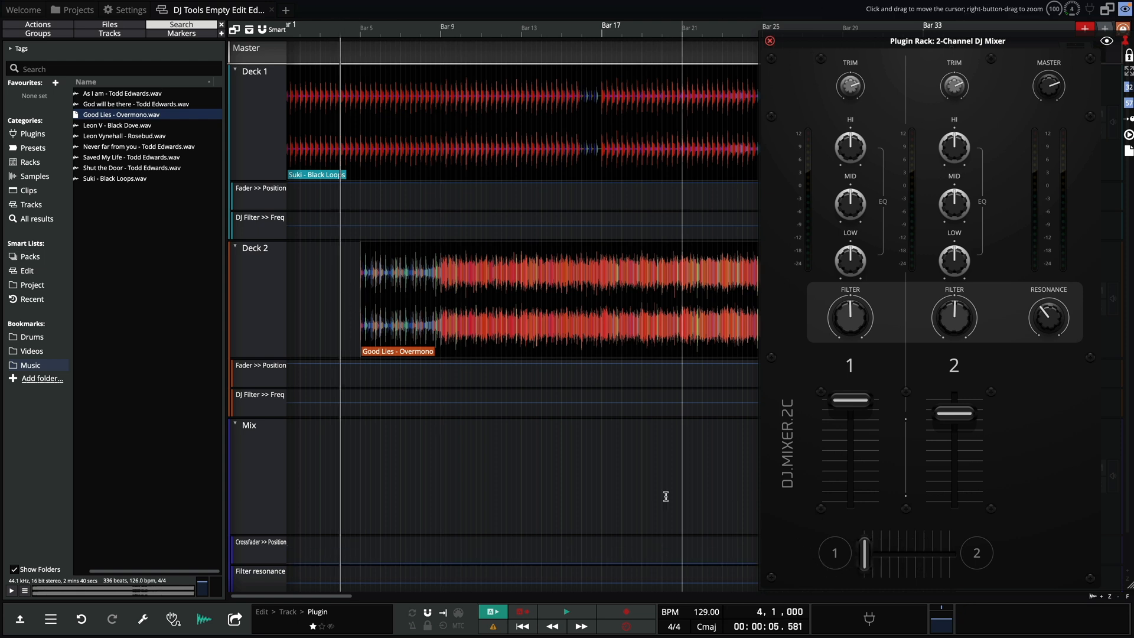
click(768, 40)
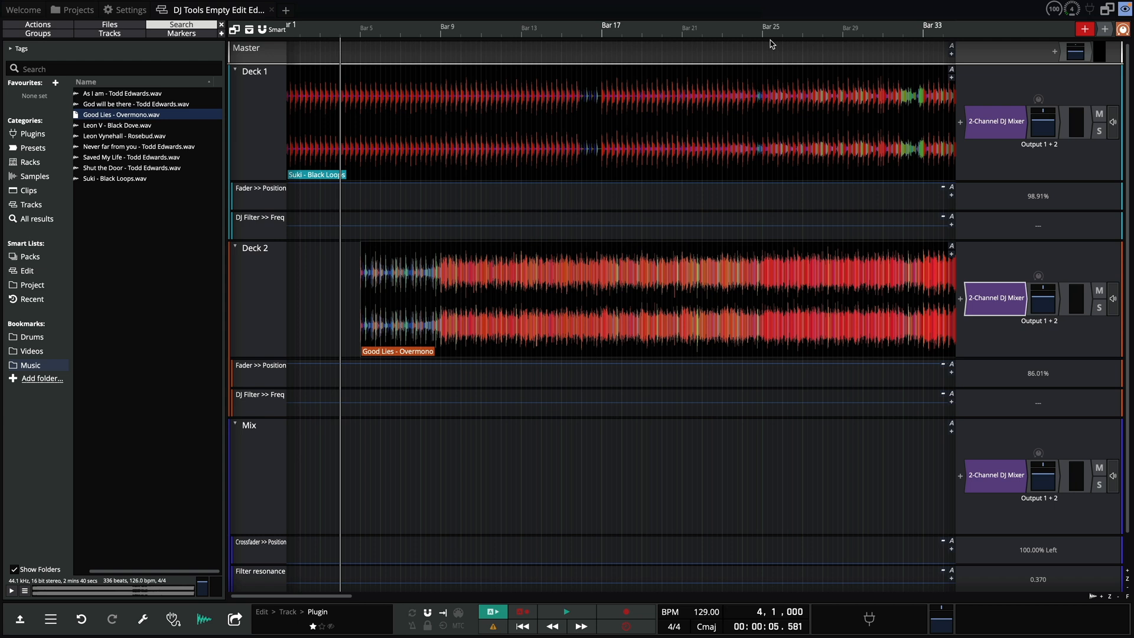
mouse_move(336, 485)
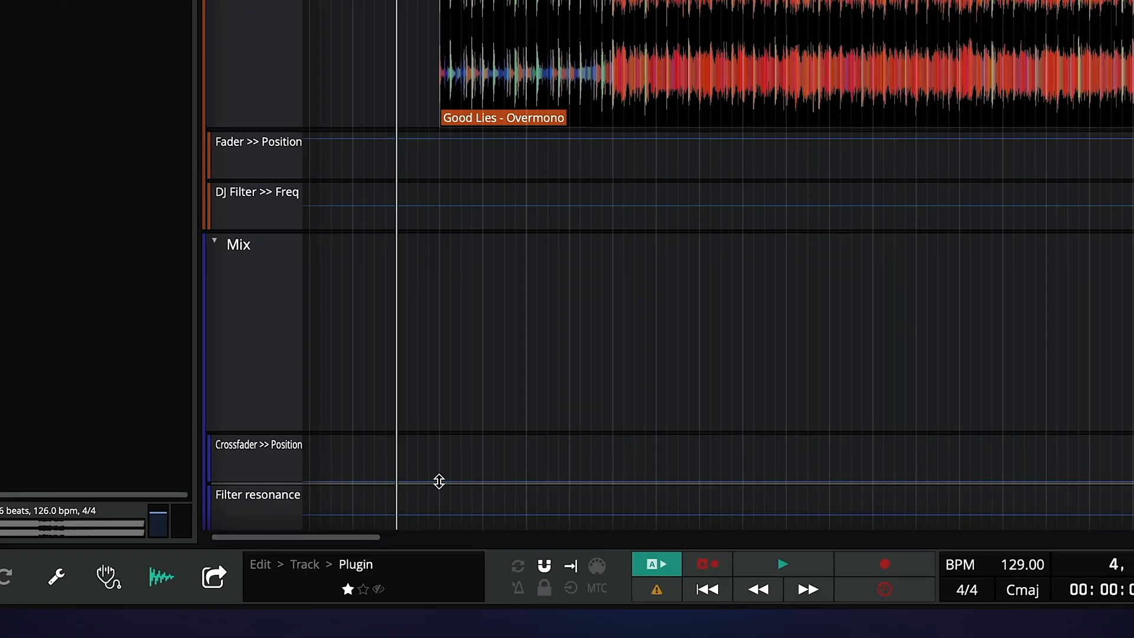
Step: Ramp the crossfader curve across the transition, raise Deck 2's fader curve to 100% and add a Deck 1 filter point
click(504, 482)
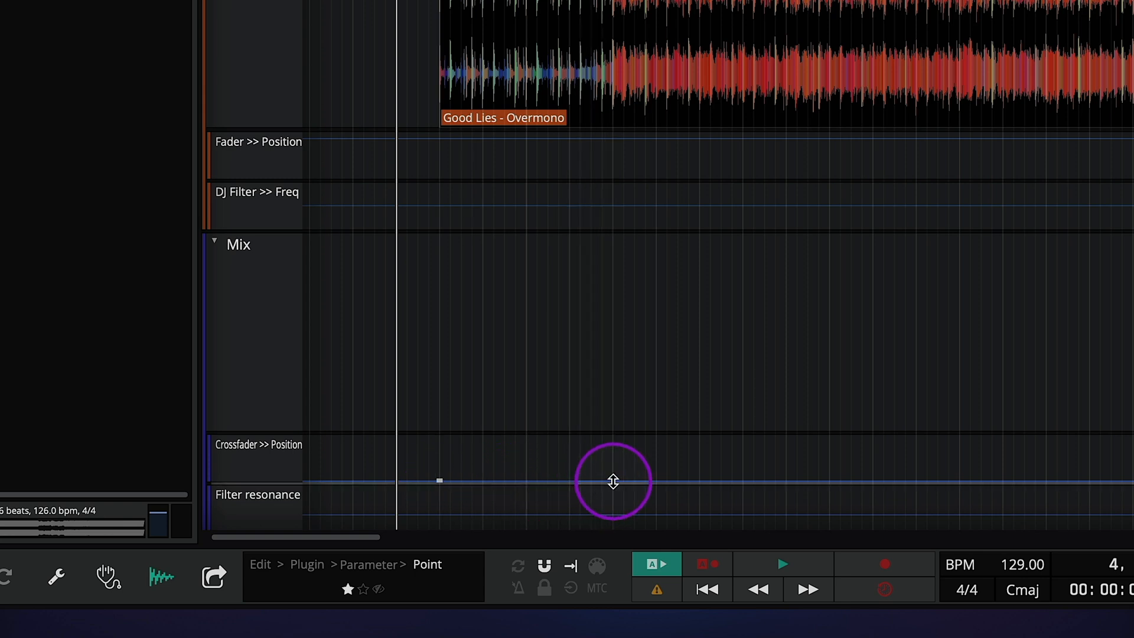
drag(439, 481, 613, 433)
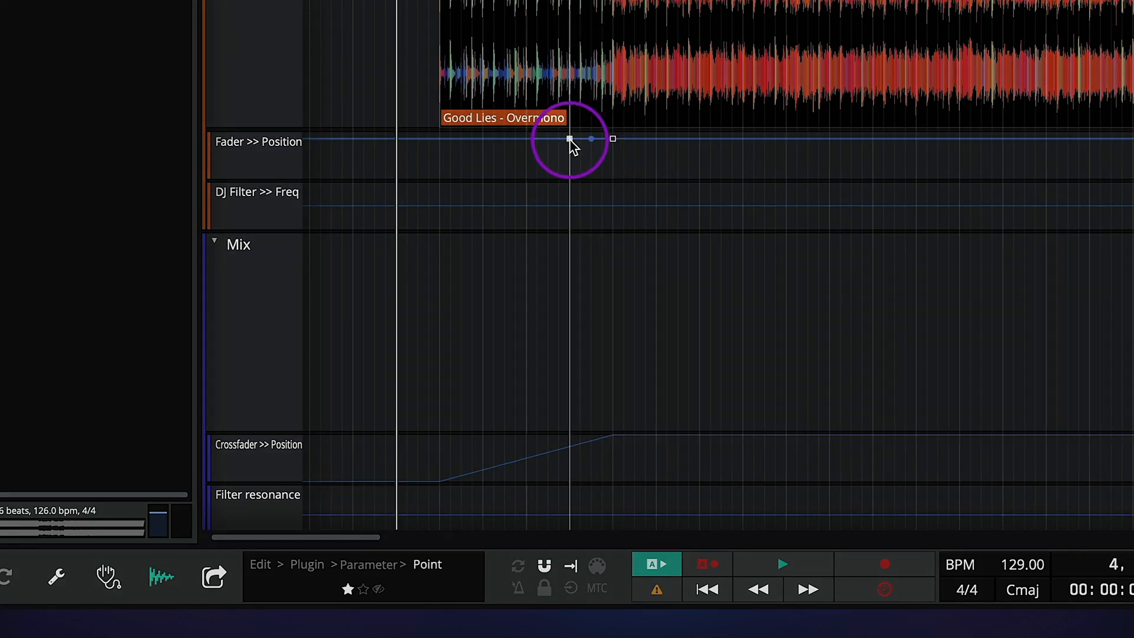
drag(571, 139, 613, 137)
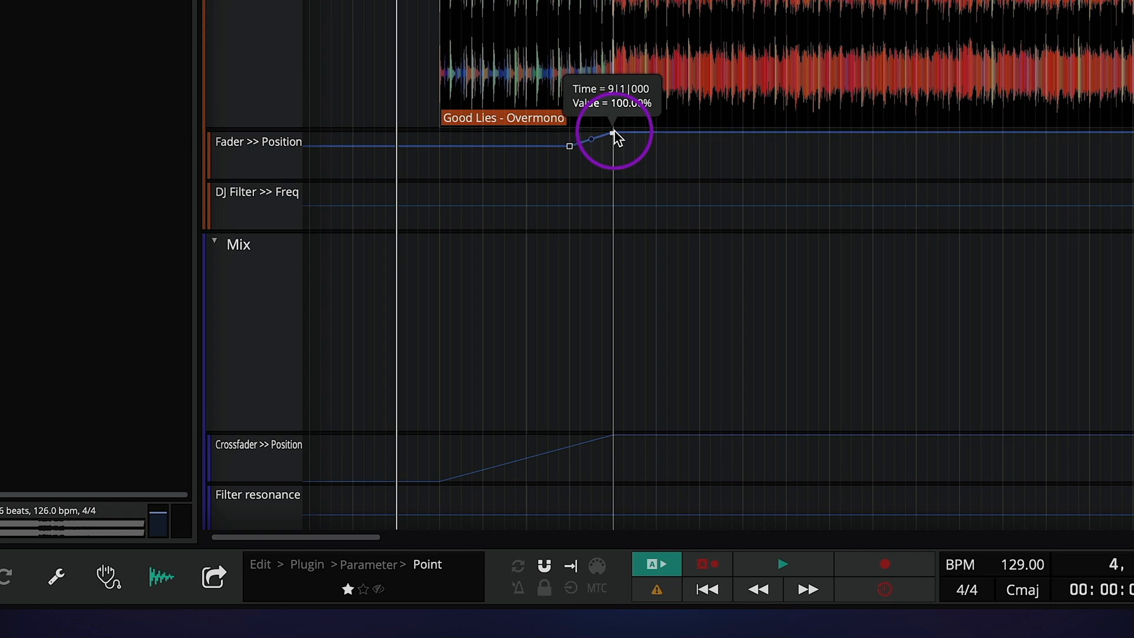
drag(611, 137, 569, 144)
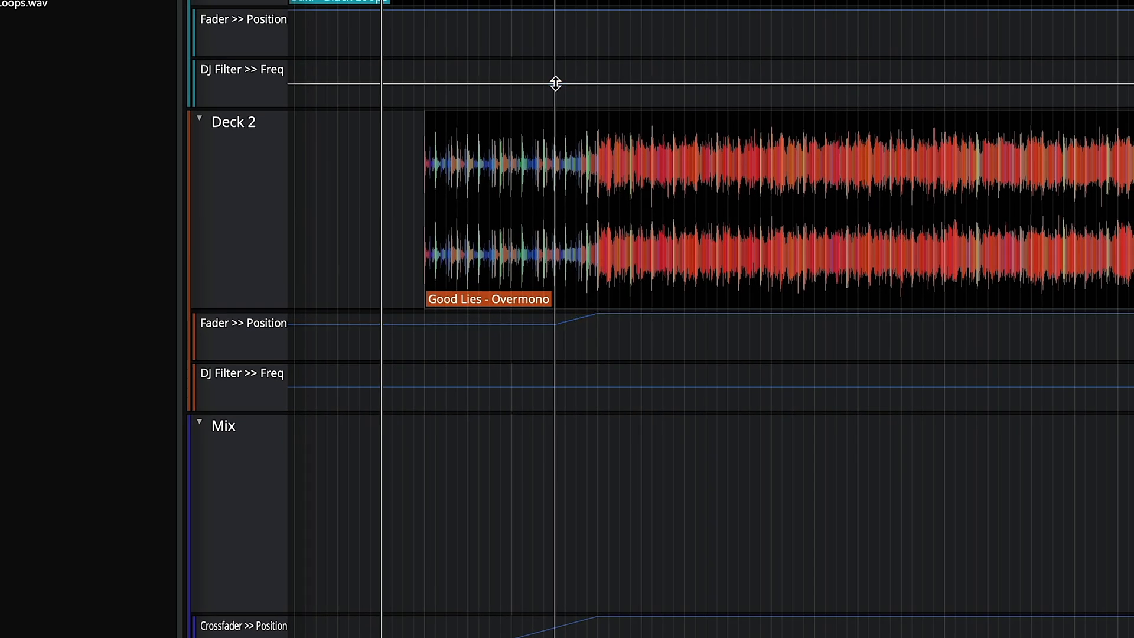
click(597, 82)
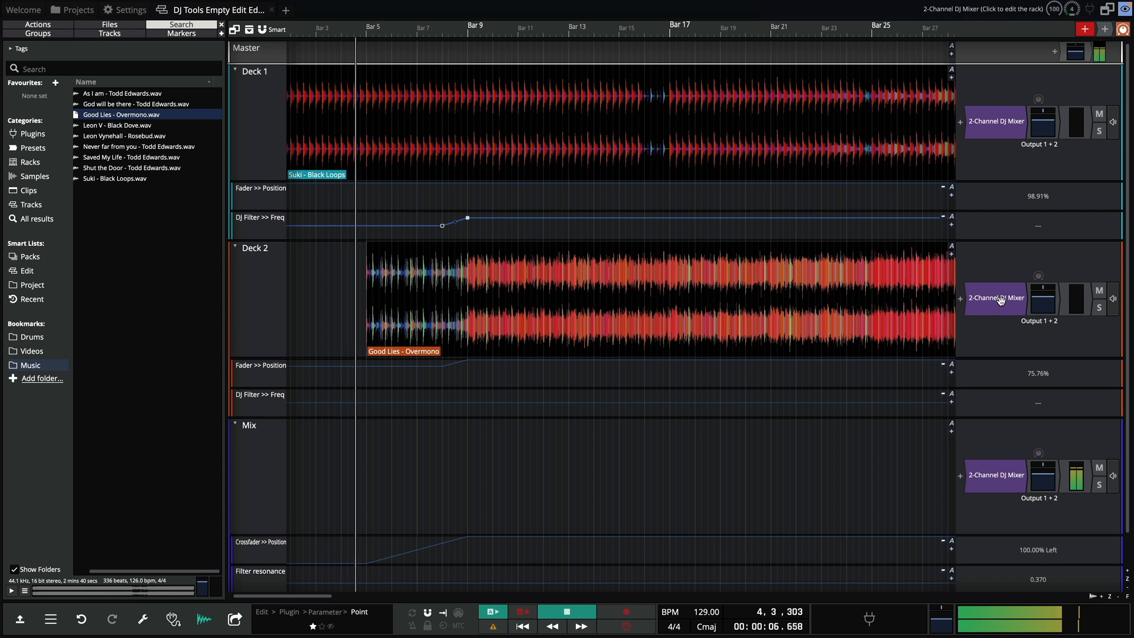
Step: Watch the automation move the mixer faceplate during playback
click(995, 298)
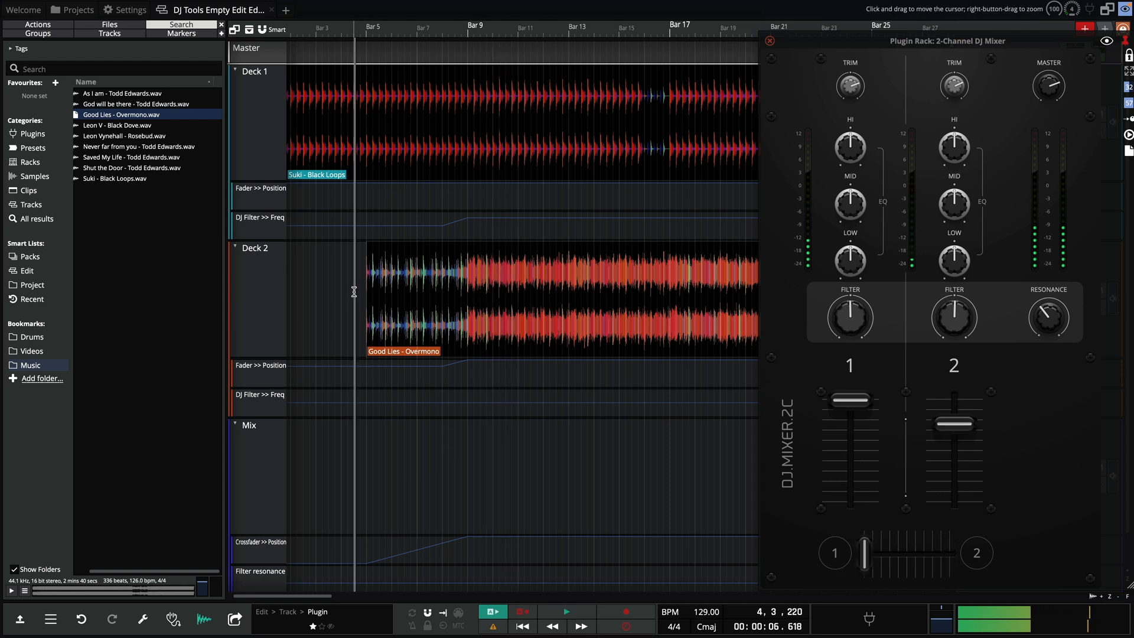
click(492, 612)
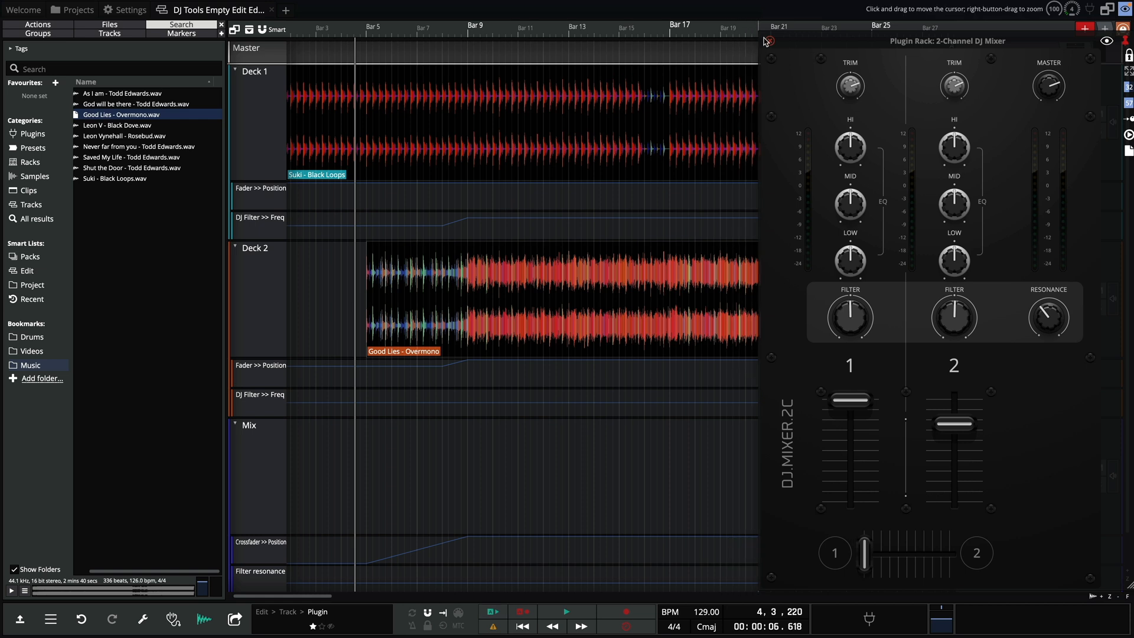
click(768, 40)
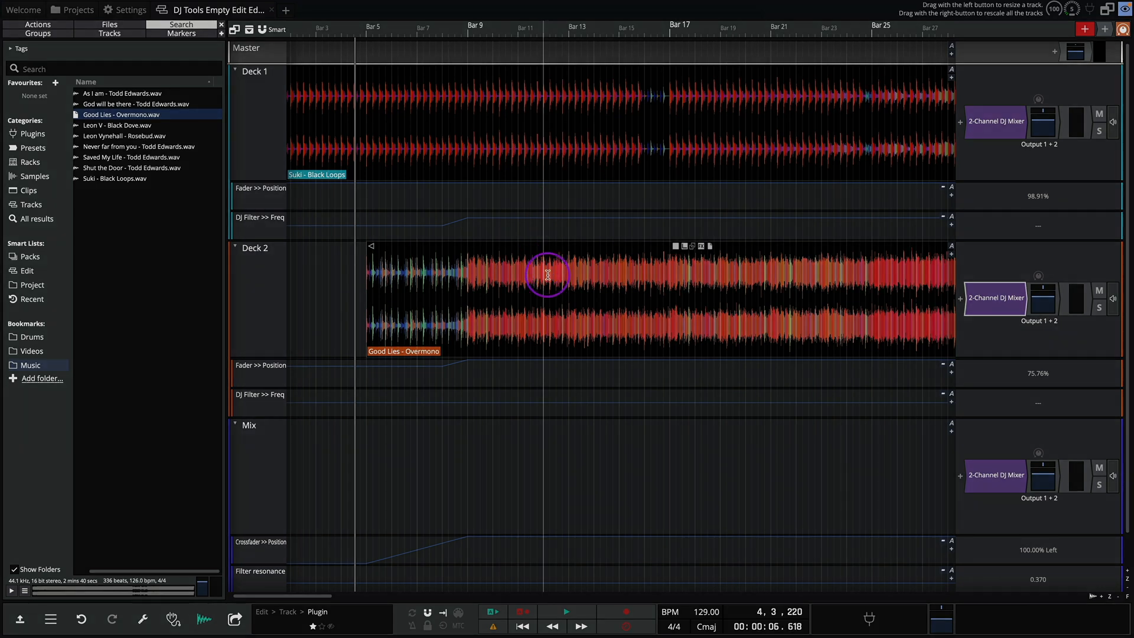
Step: Split the Good Lies clip to stems using Two Stems (extract vocals) separation
right_click(547, 275)
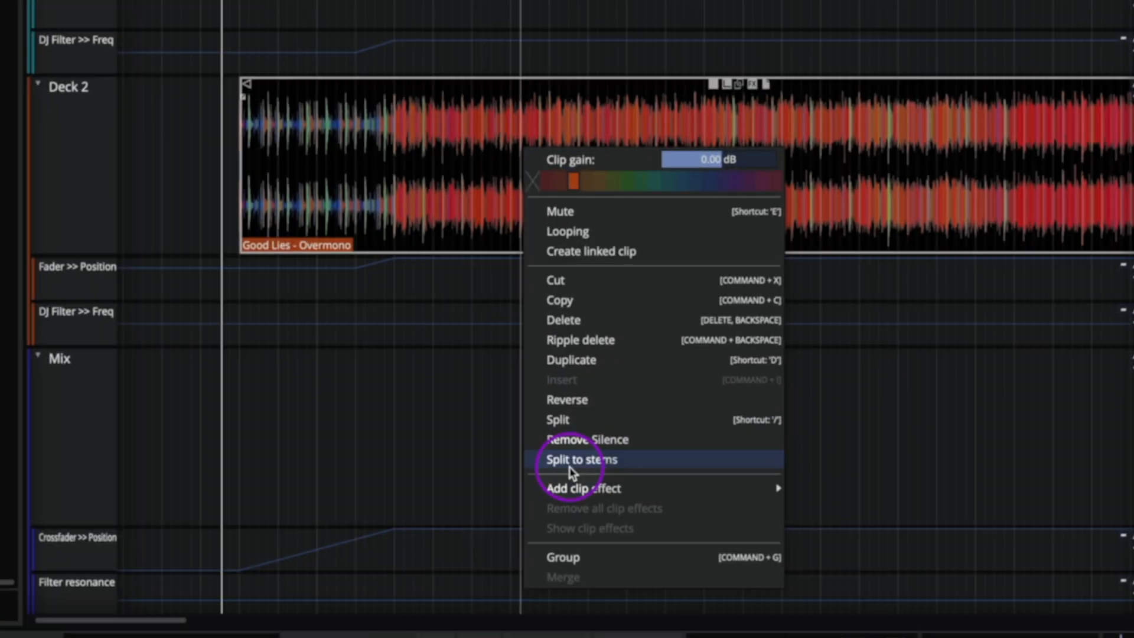
click(581, 459)
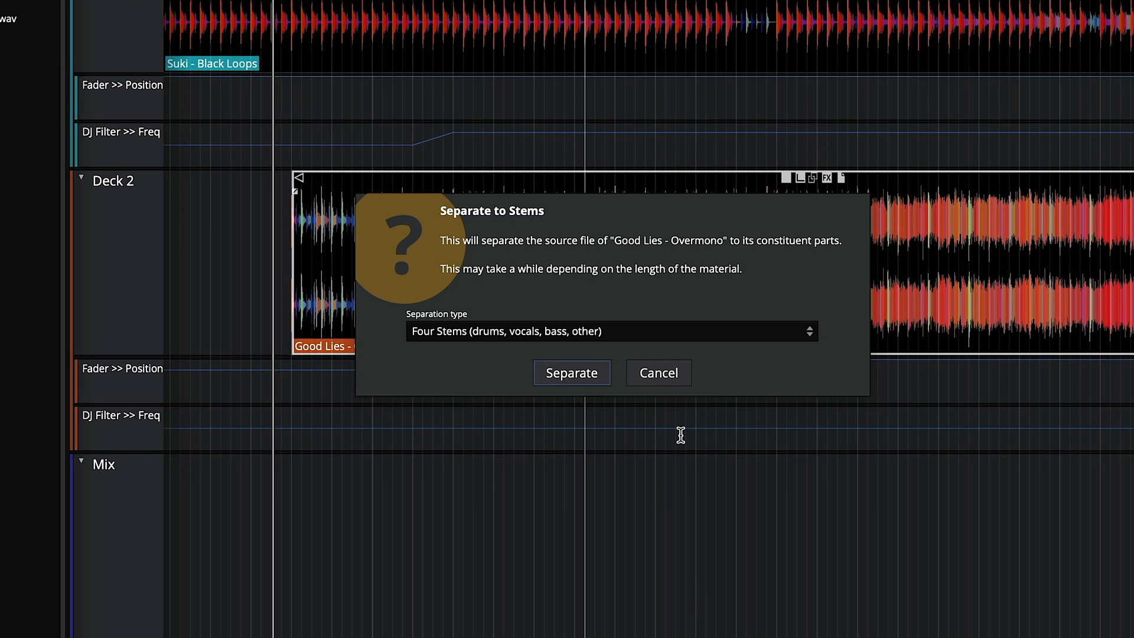
click(611, 330)
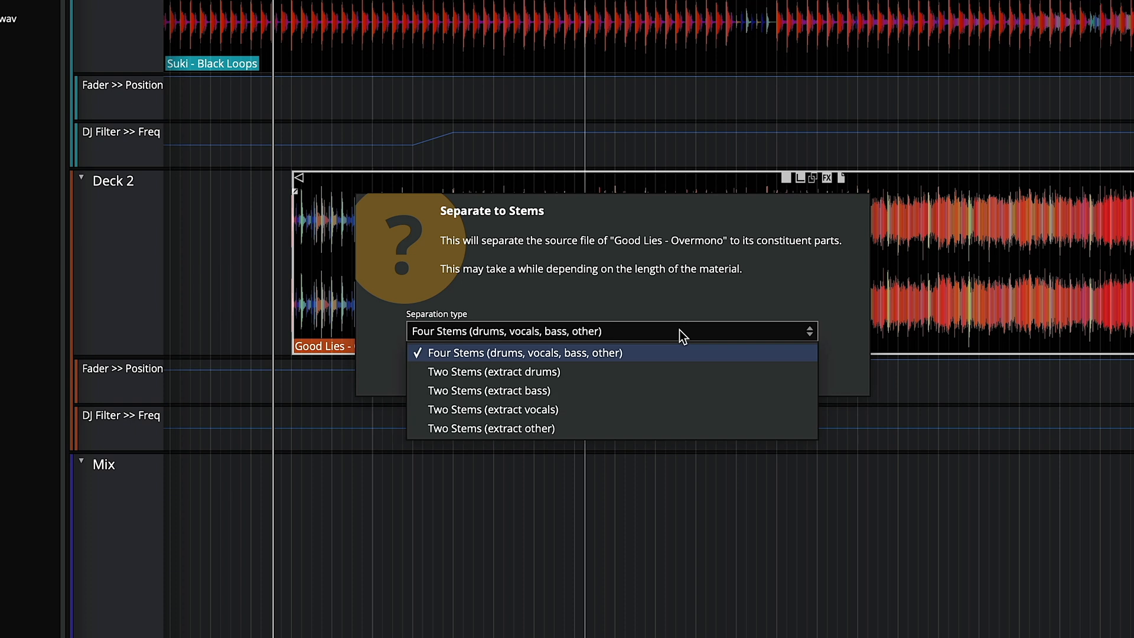
mouse_move(532, 391)
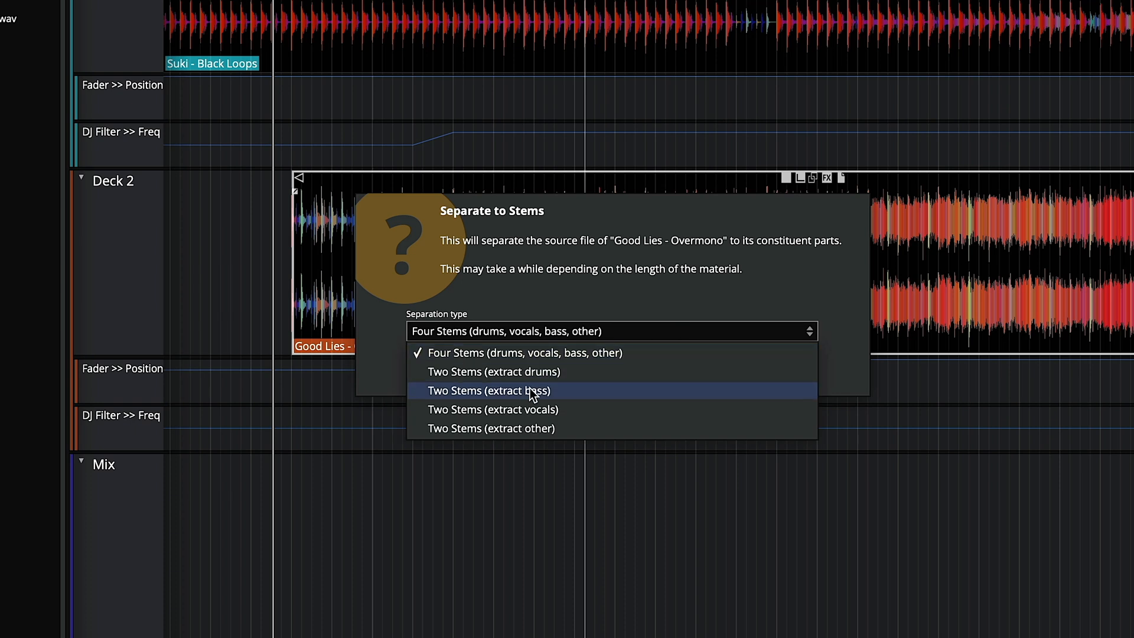
click(493, 410)
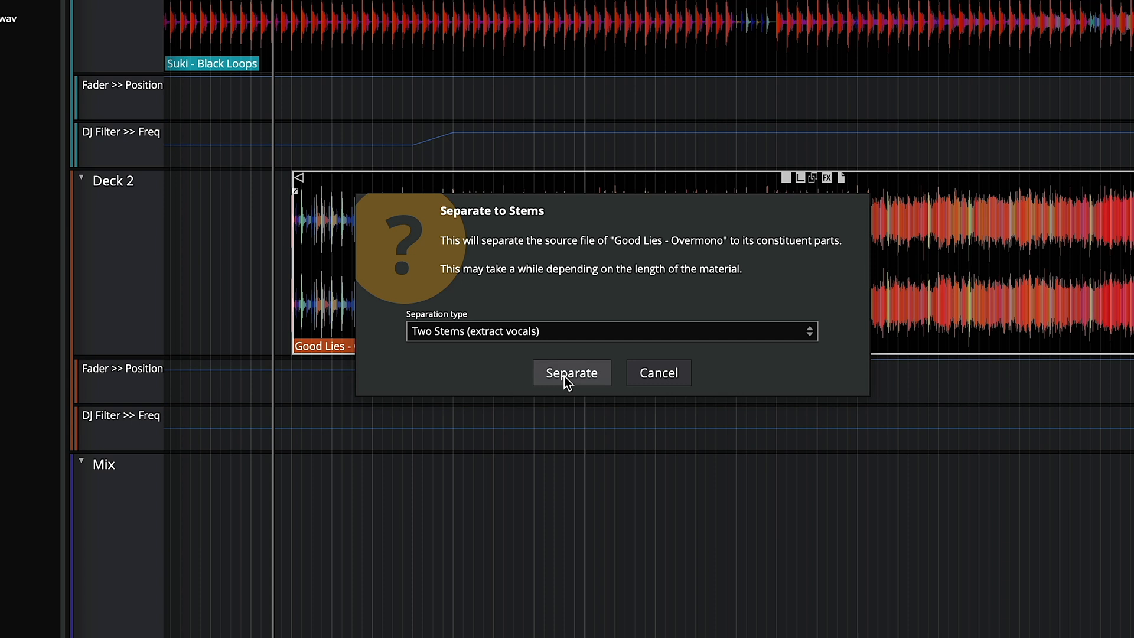
click(571, 372)
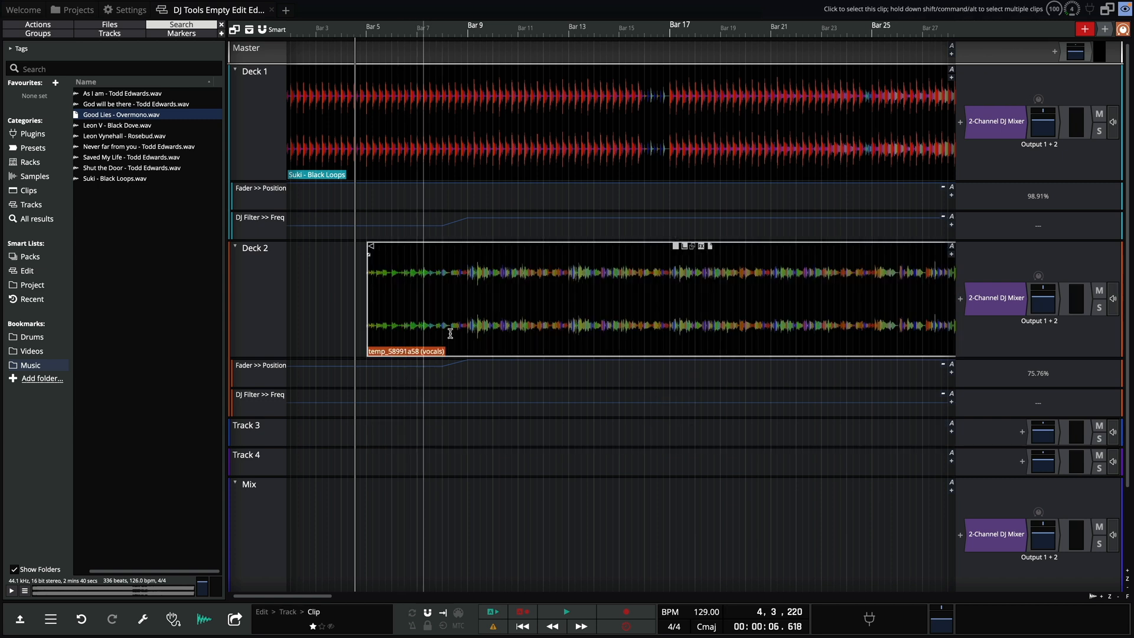
scroll(right, 3)
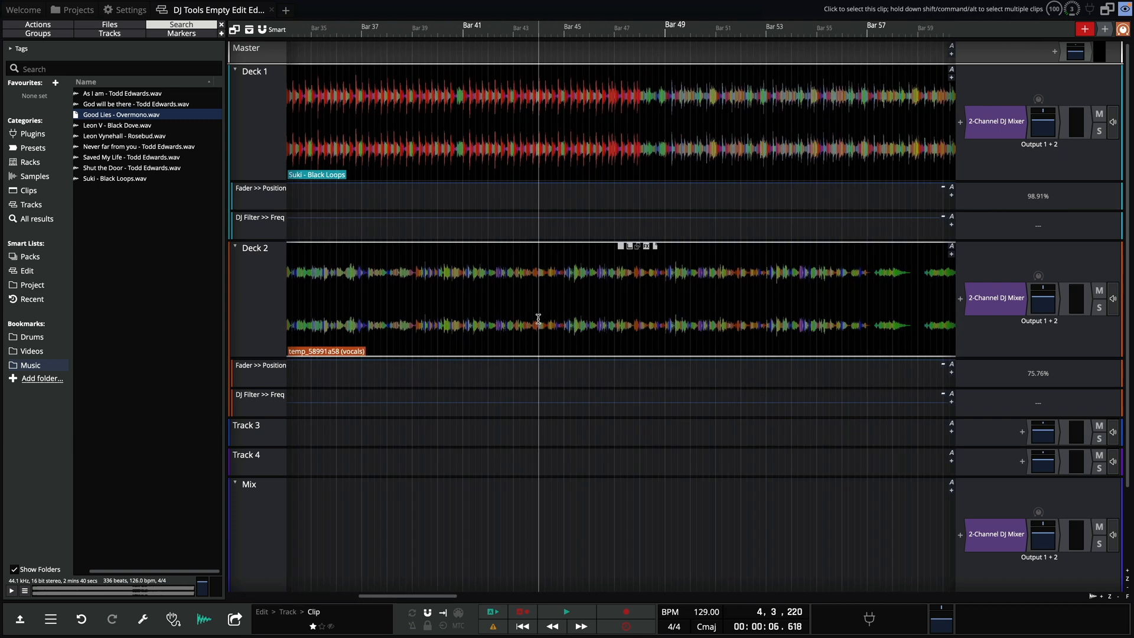